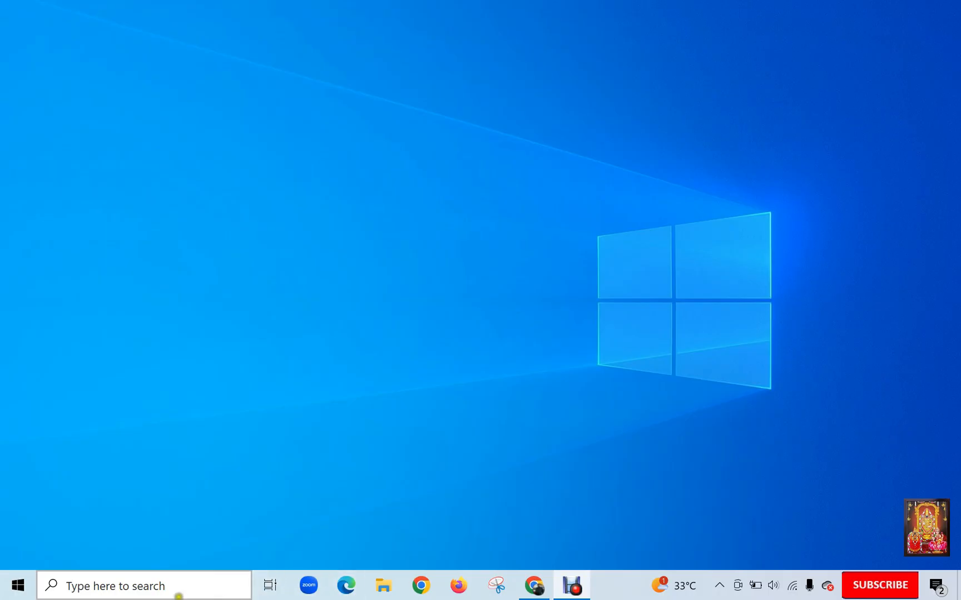
- Launch VMware Workstation and start a typical new VM, installing the OS later
text(vm)
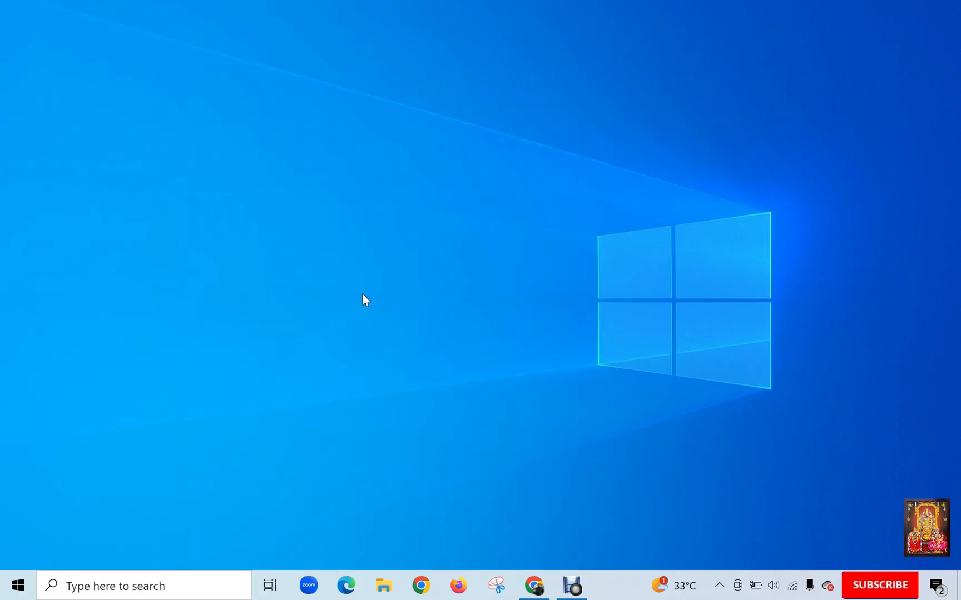
click(607, 585)
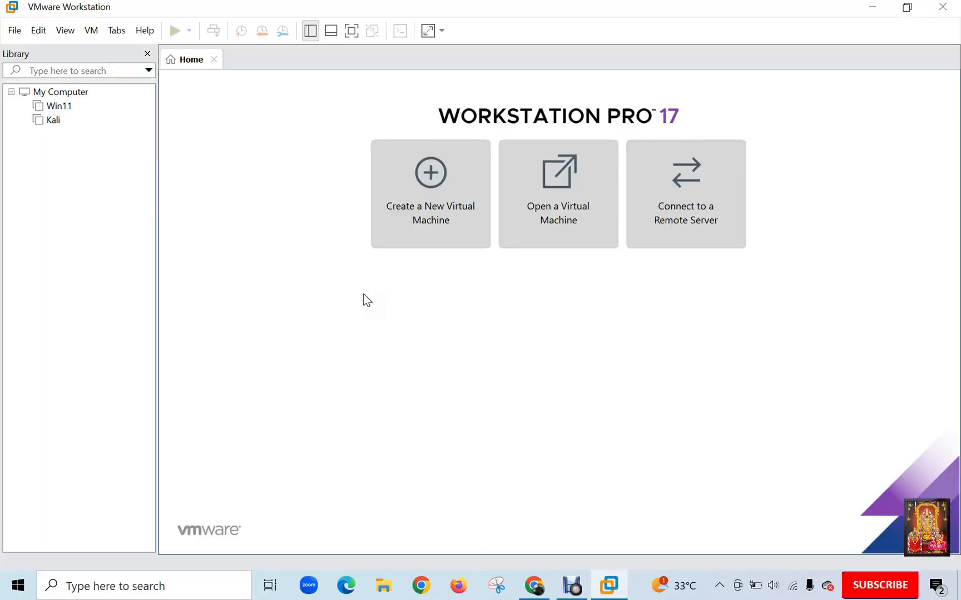
mouse_move(430, 216)
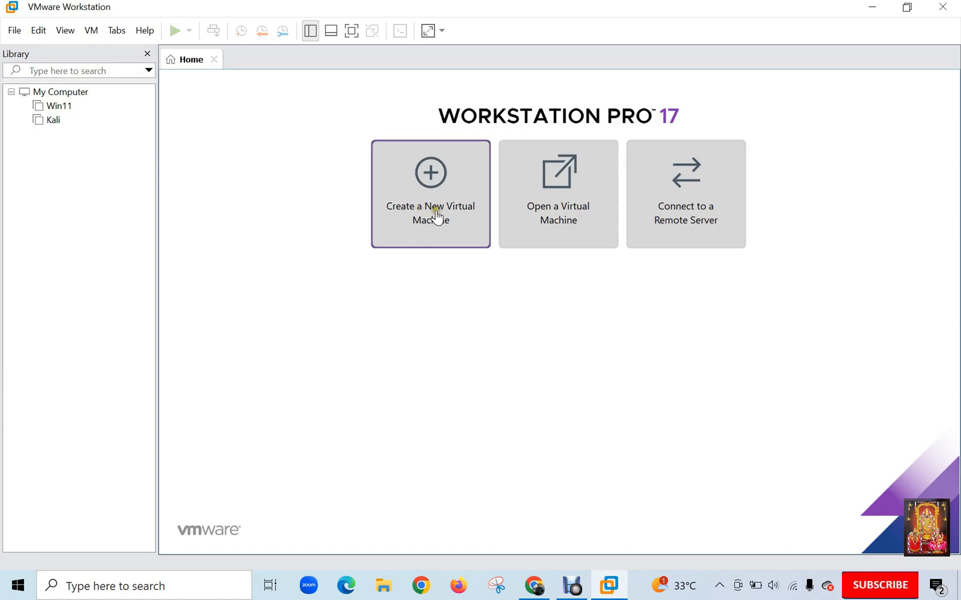
click(429, 192)
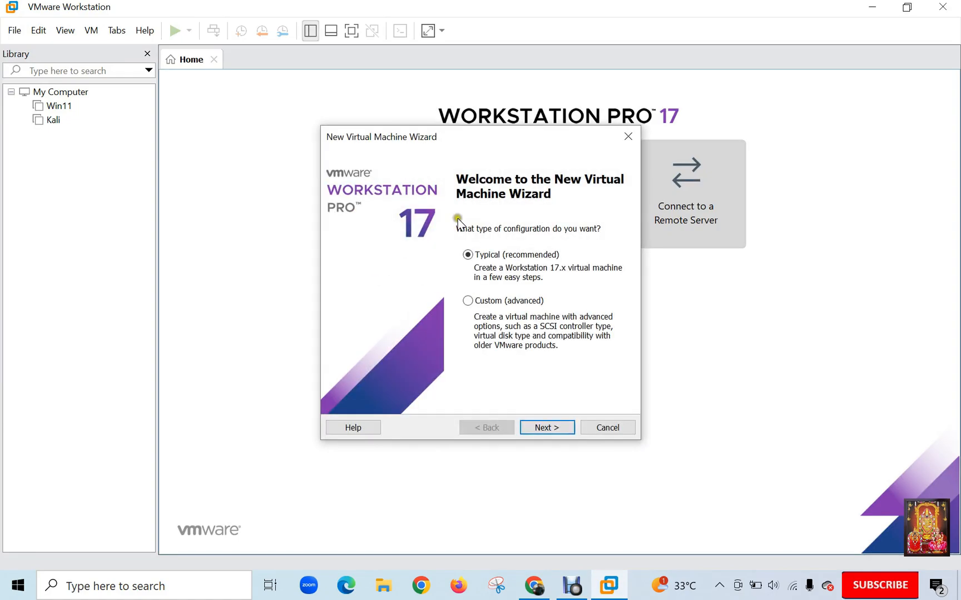
mouse_move(544, 427)
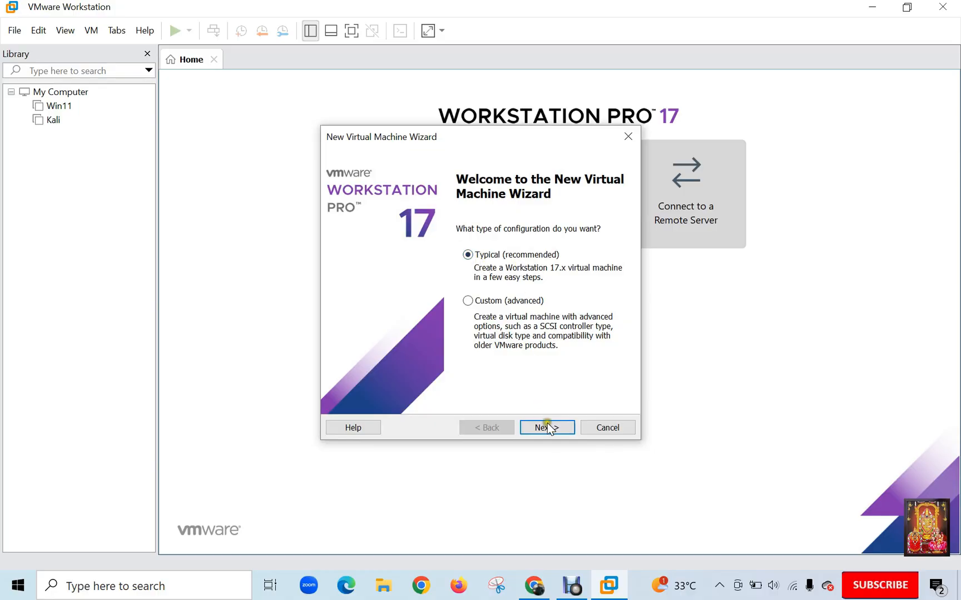
click(545, 428)
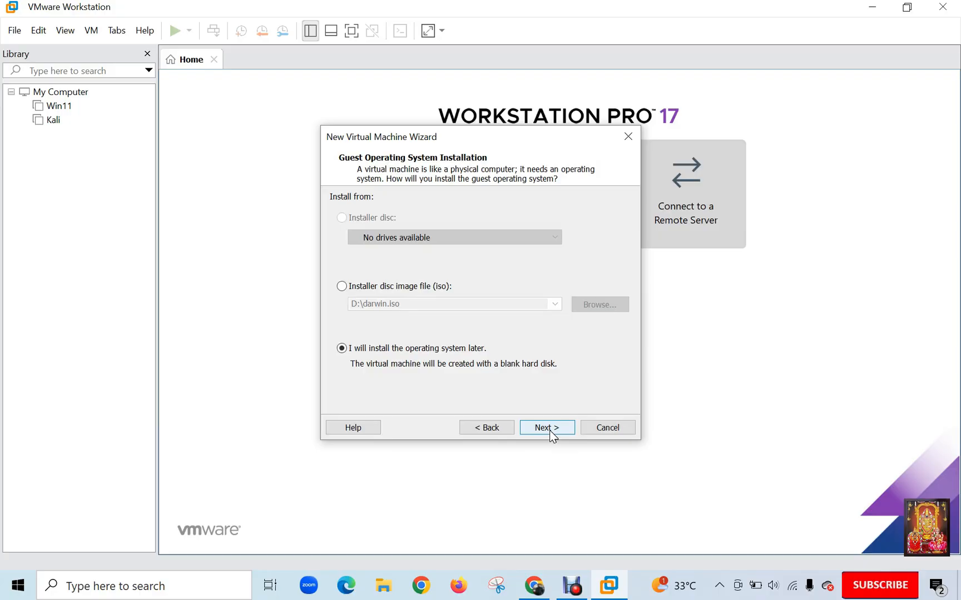
click(546, 427)
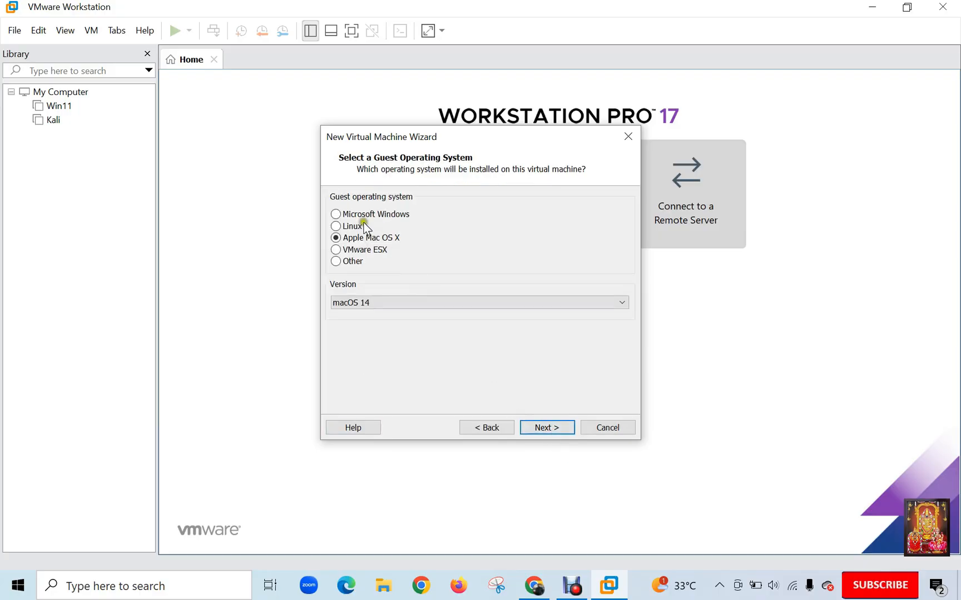
mouse_move(507, 302)
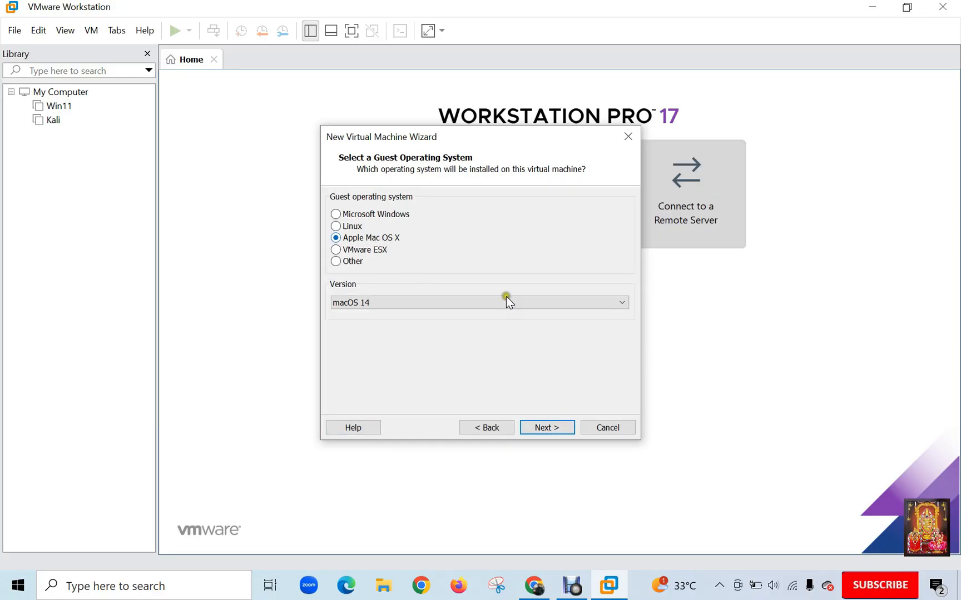
- Choose Apple Mac OS X with version macOS 14 as the guest operating system
click(620, 302)
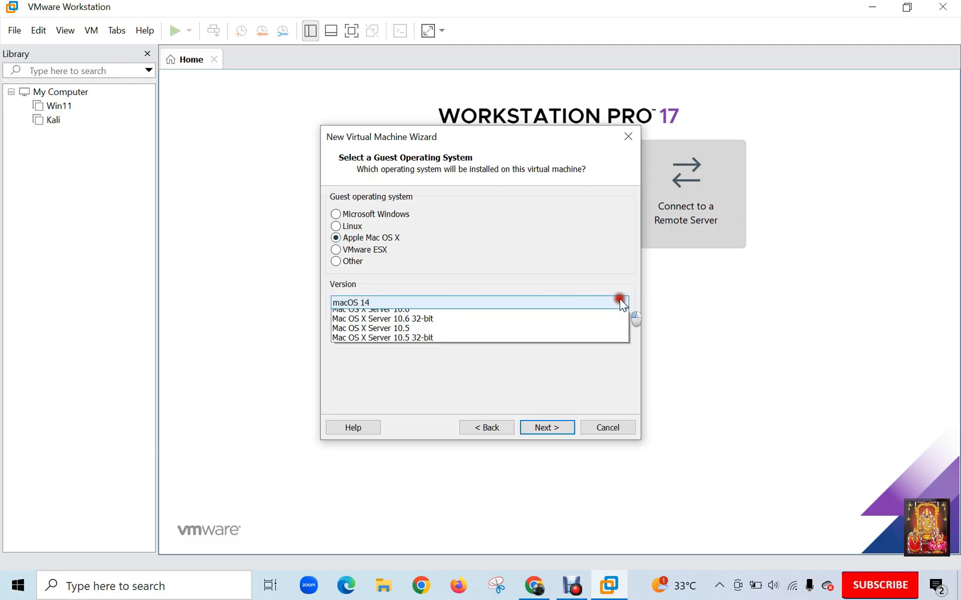
click(620, 301)
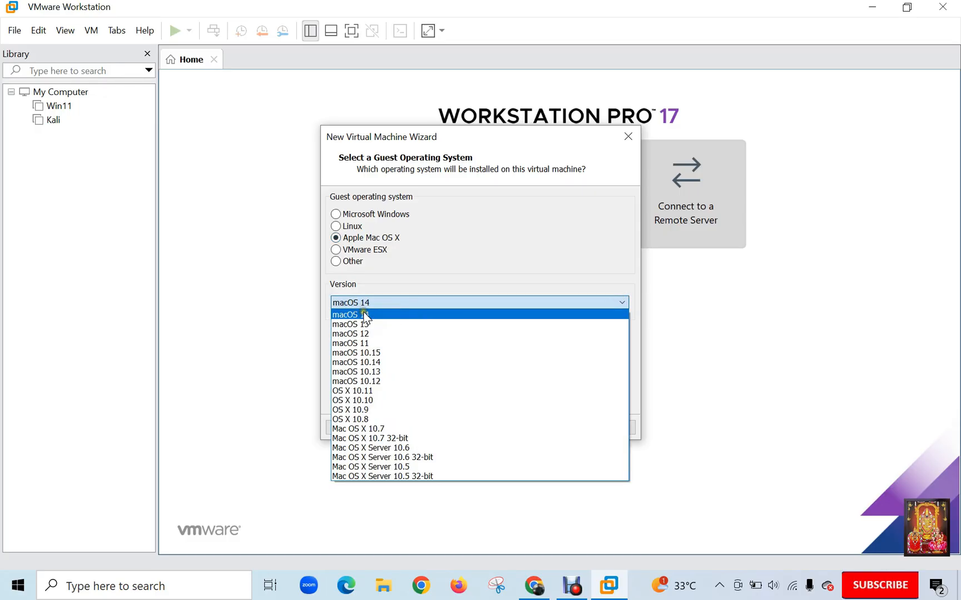
click(349, 314)
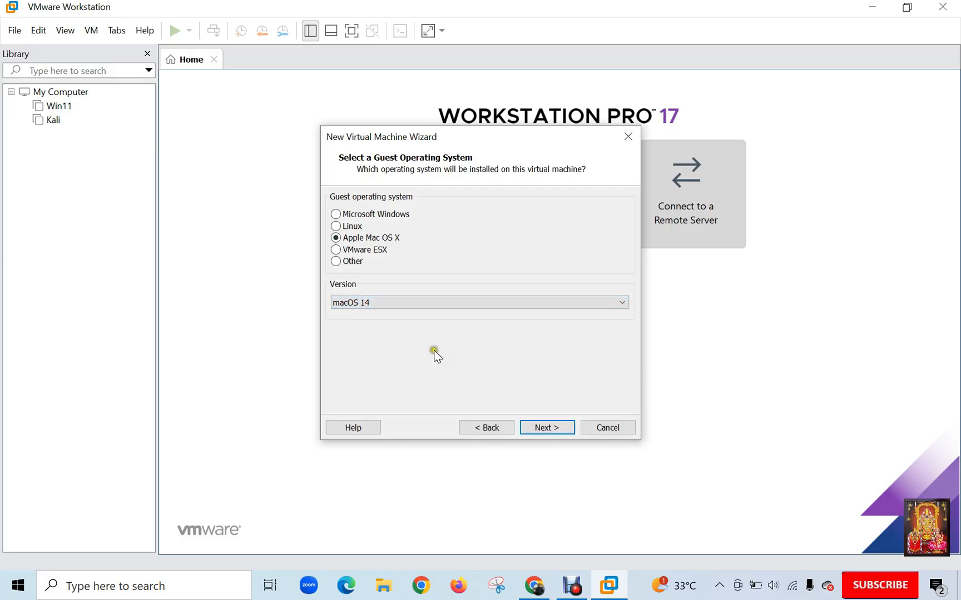
- Store the virtual machine in a newly created macOS26 folder under D:\VM
click(546, 427)
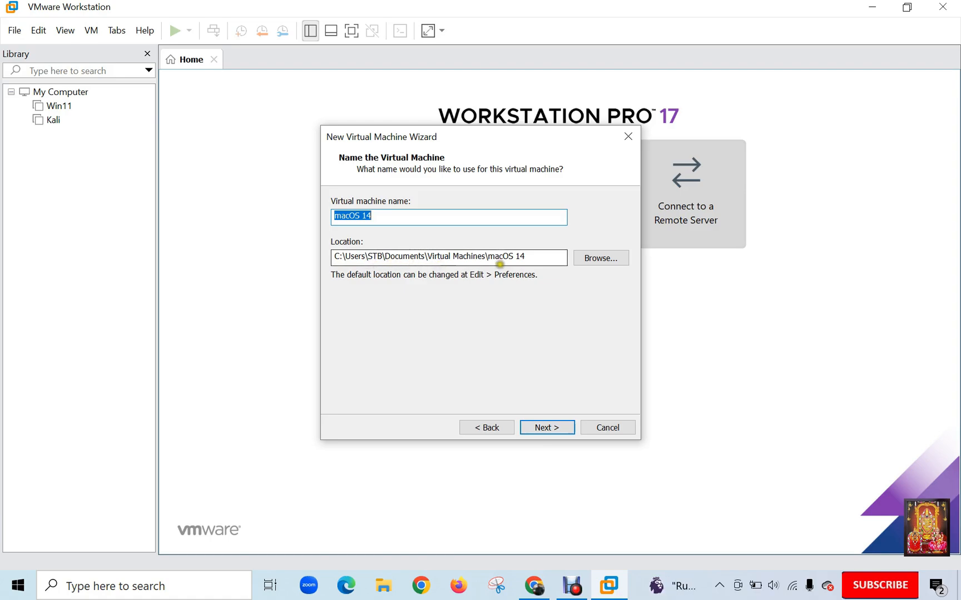
click(599, 258)
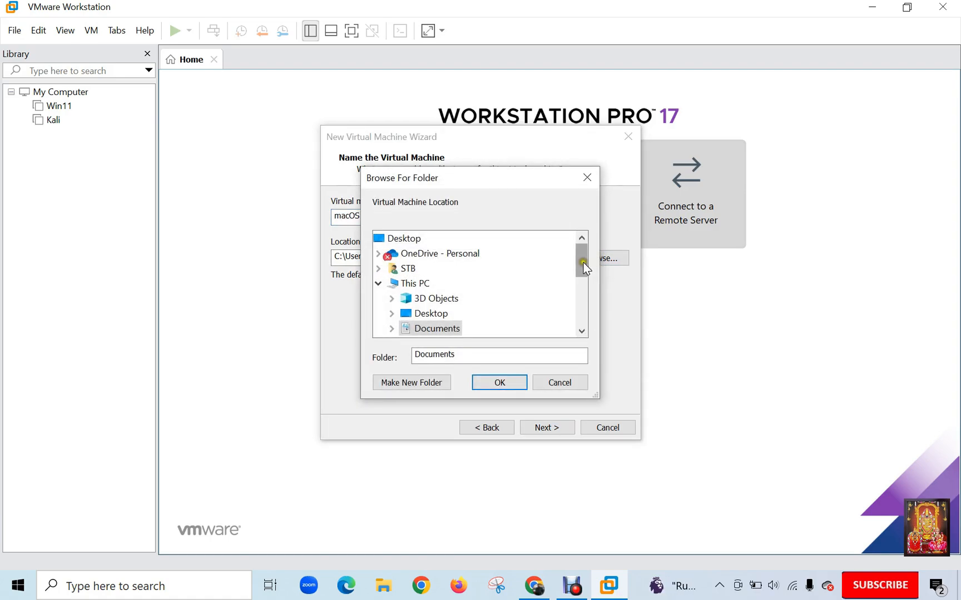
scroll(down, 3)
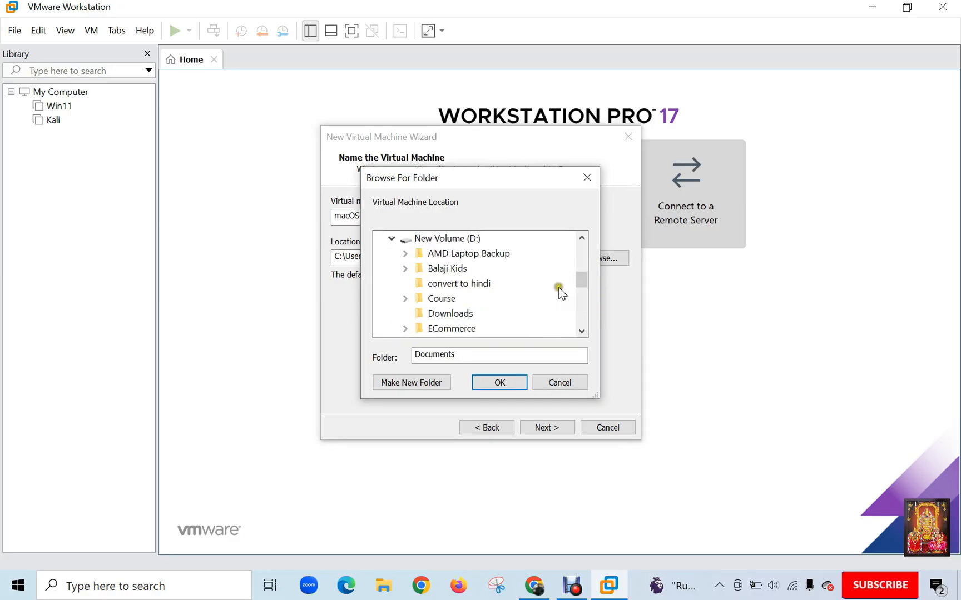
click(434, 299)
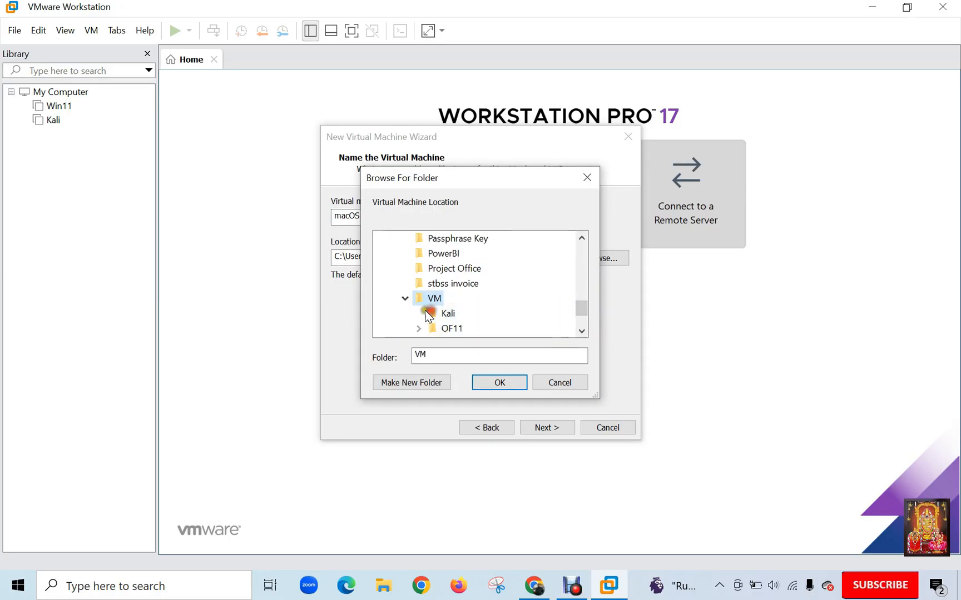
click(410, 383)
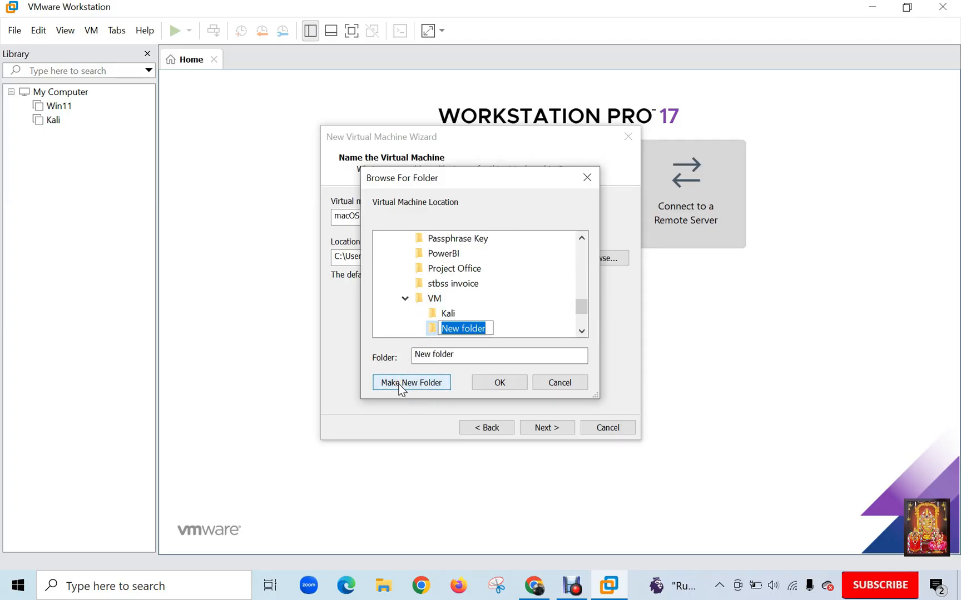
text(macOS26)
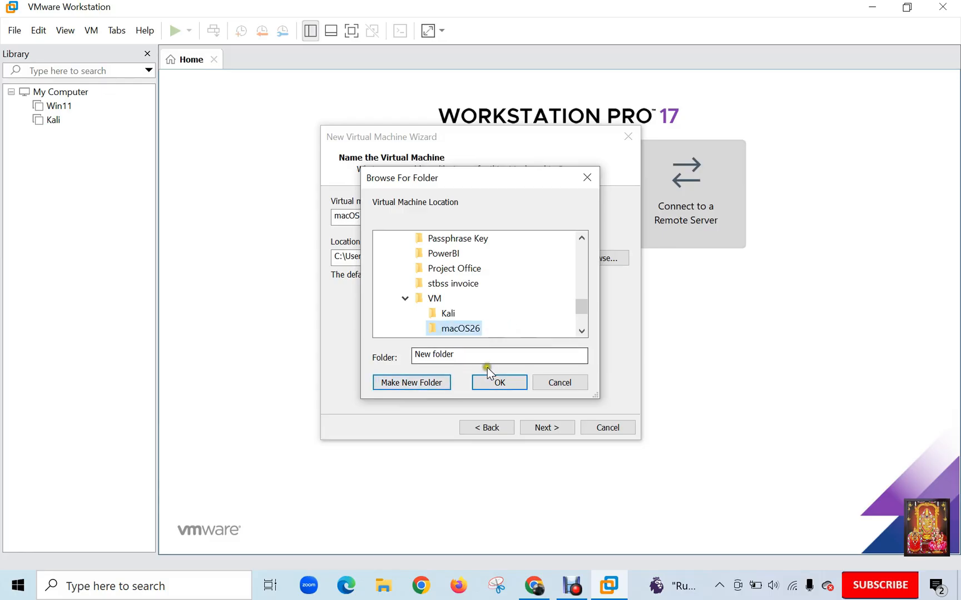
click(499, 382)
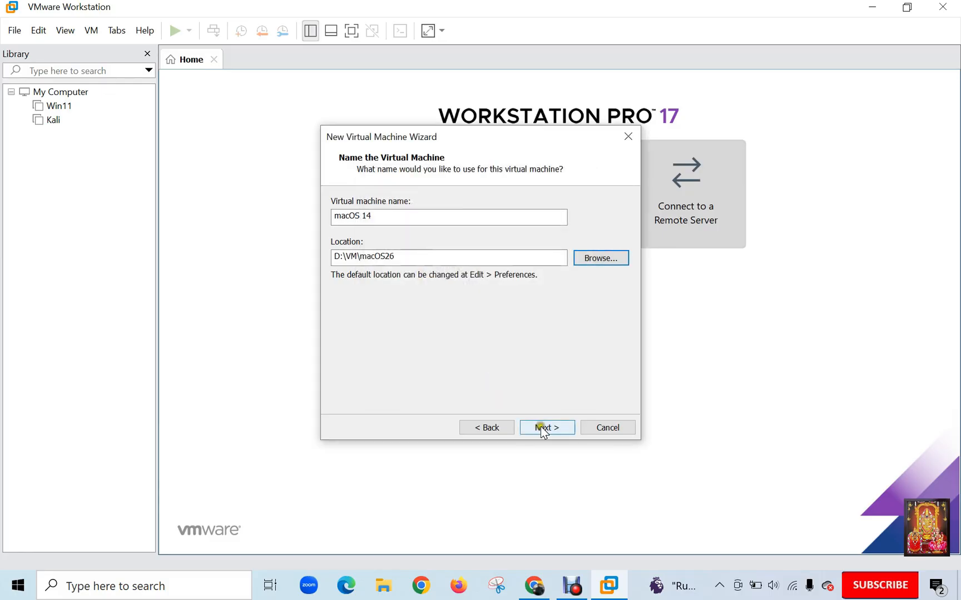
- Accept the 80 GB split virtual disk and reach the Ready to Create summary
click(545, 427)
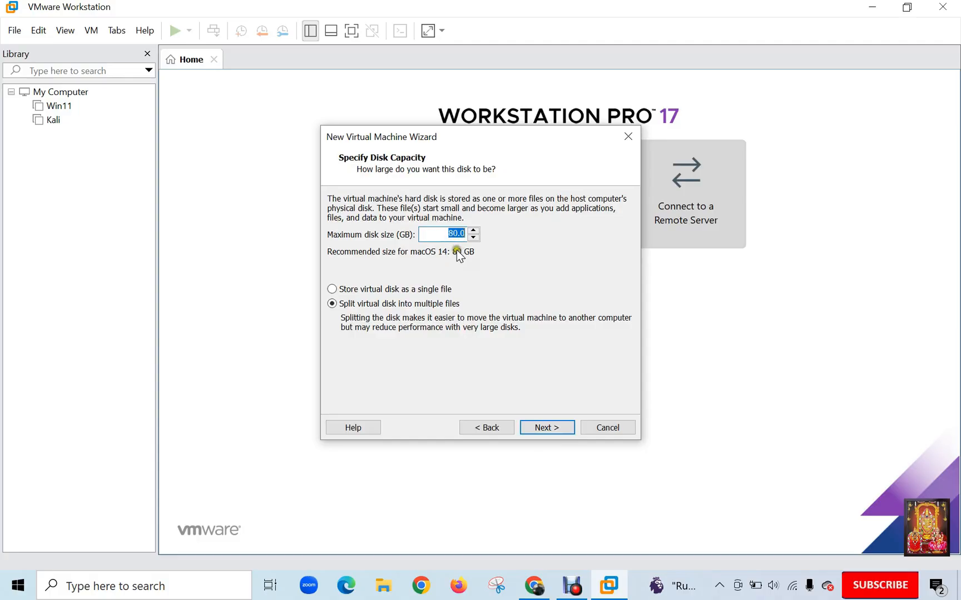
mouse_move(464, 276)
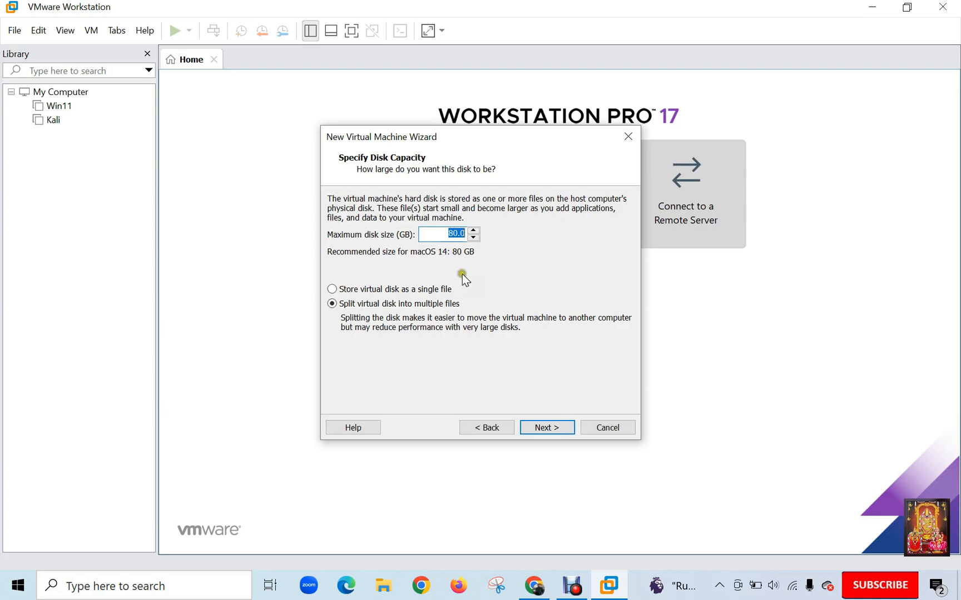
click(546, 427)
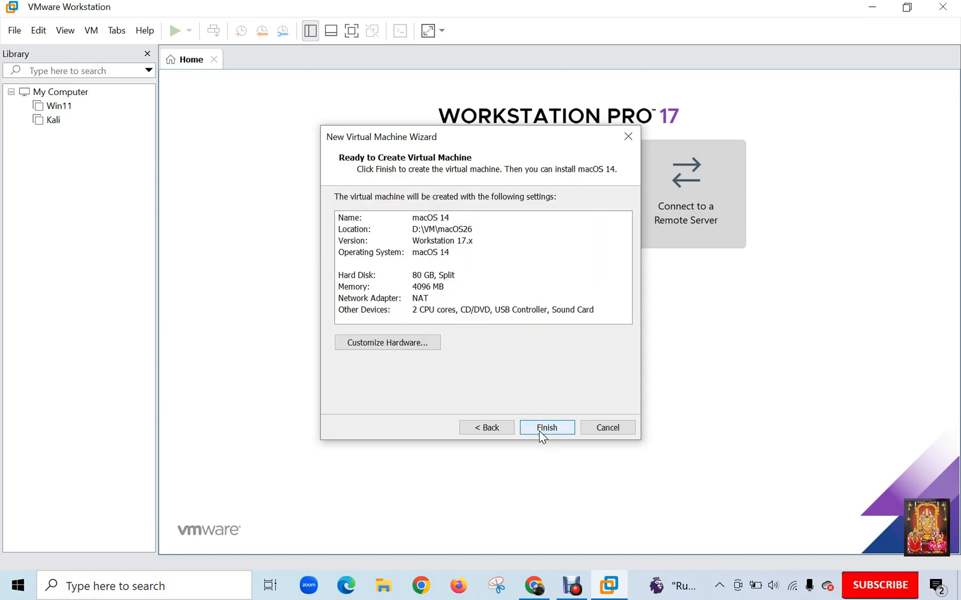
mouse_move(387, 342)
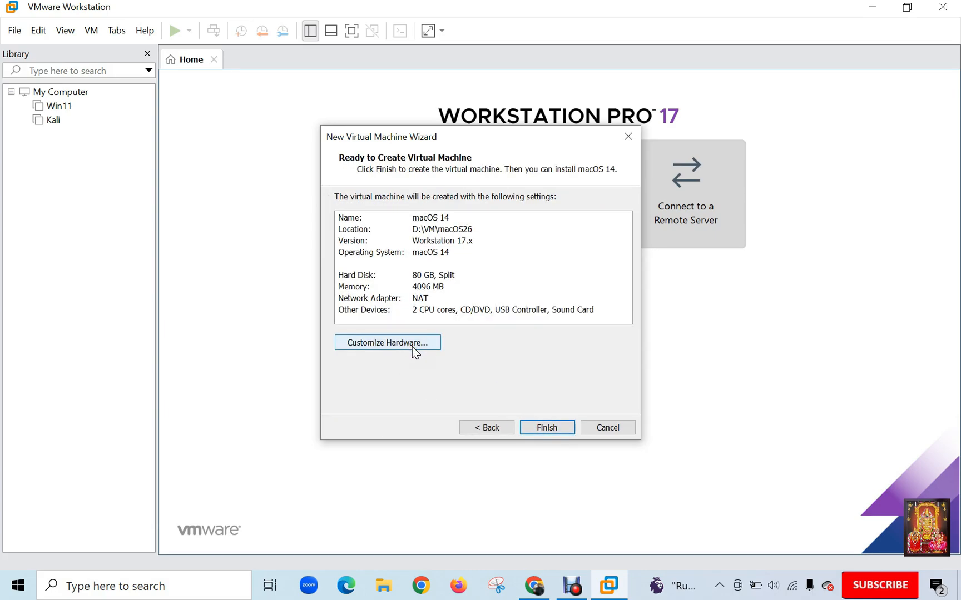
- In Customize Hardware, set Processors to 2 with 2 cores each
click(386, 343)
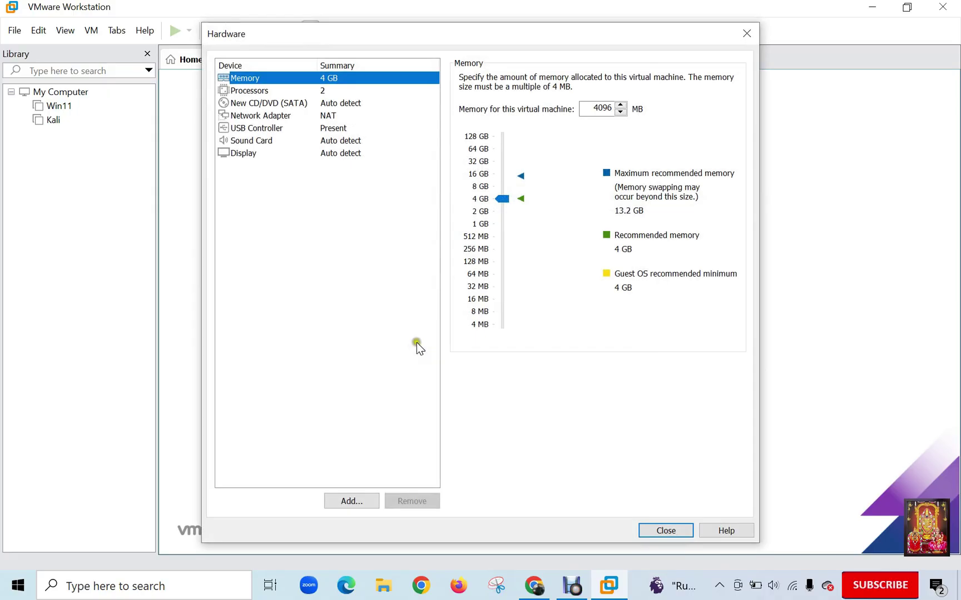
mouse_move(487, 199)
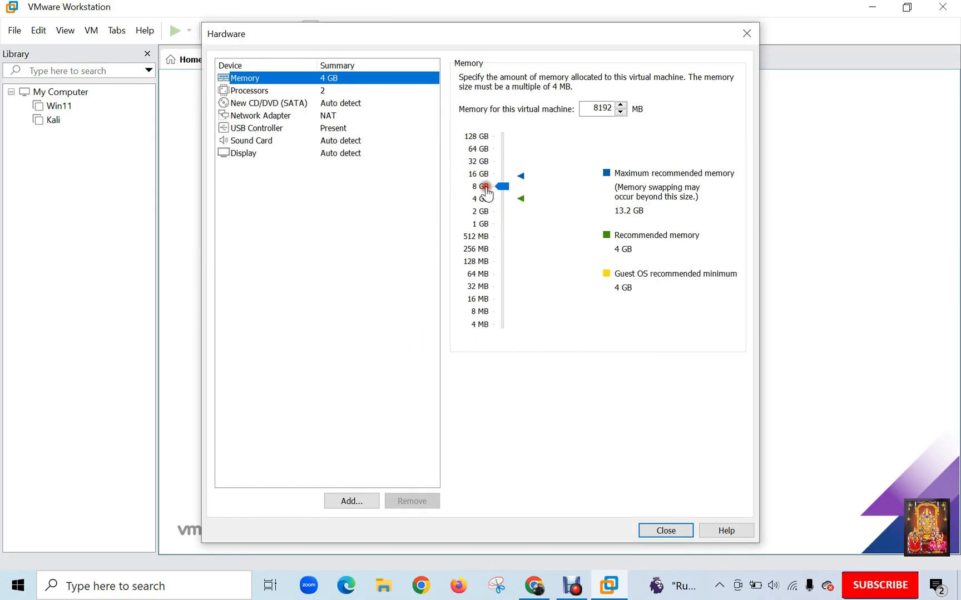
mouse_move(251, 96)
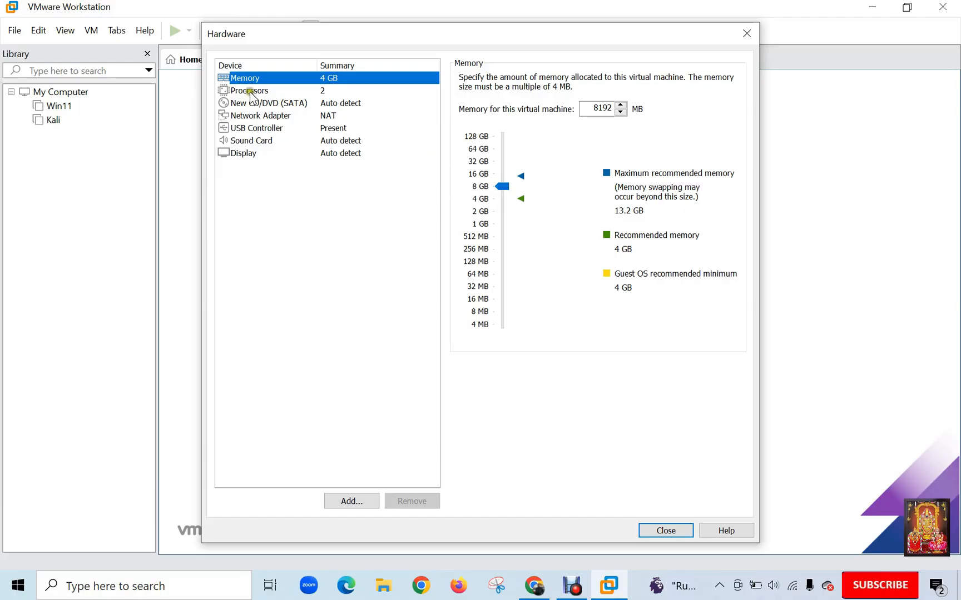
click(250, 90)
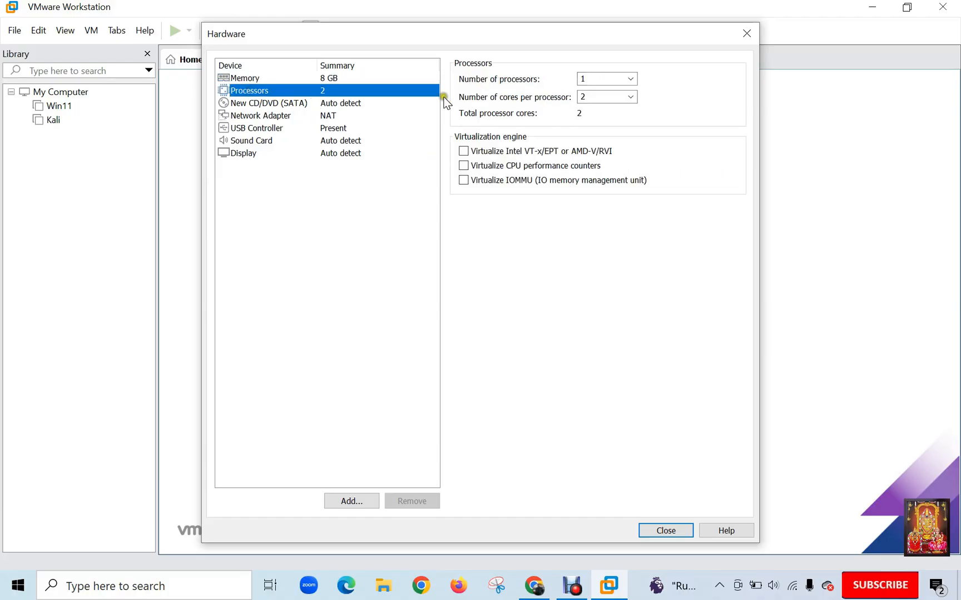
mouse_move(514, 86)
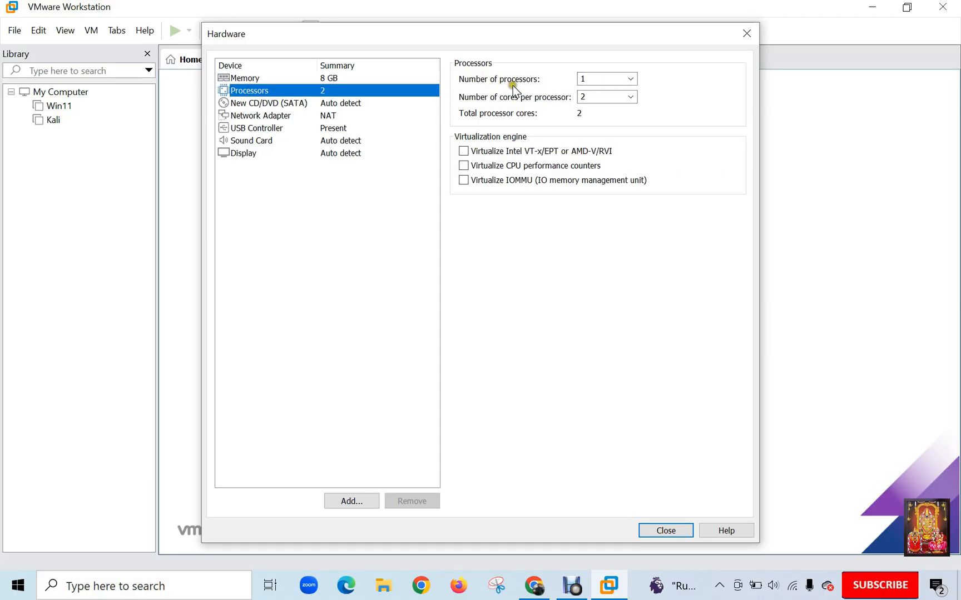
click(629, 78)
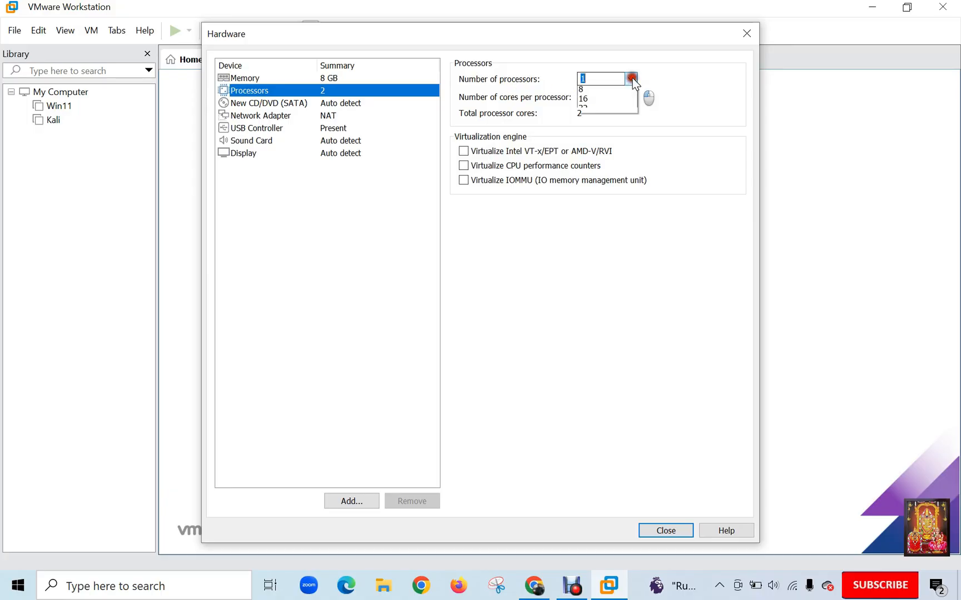
click(604, 113)
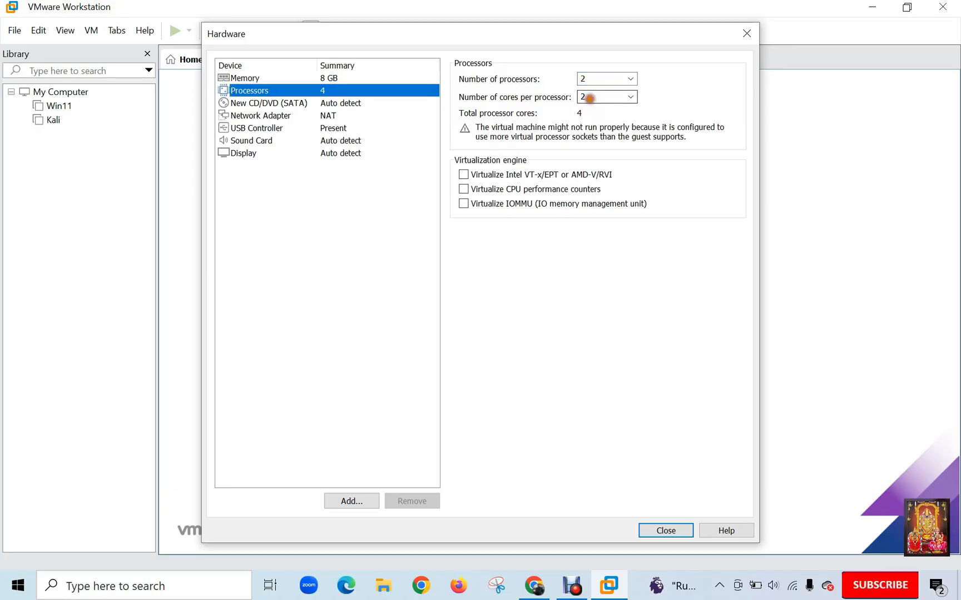
mouse_move(250, 109)
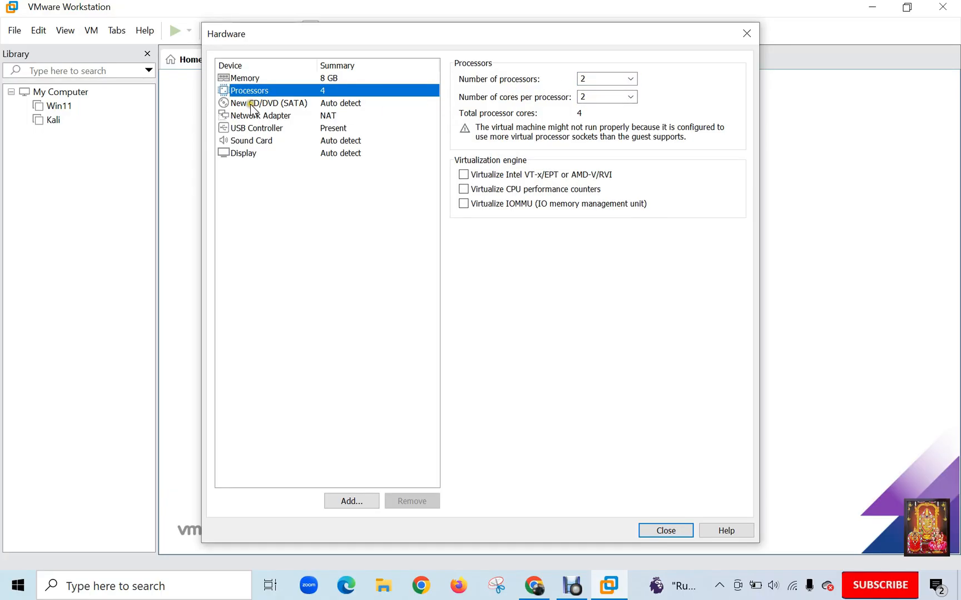
- Set the CD/DVD (SATA) drive to use the Tahoe ISO image from D:\OS
click(269, 102)
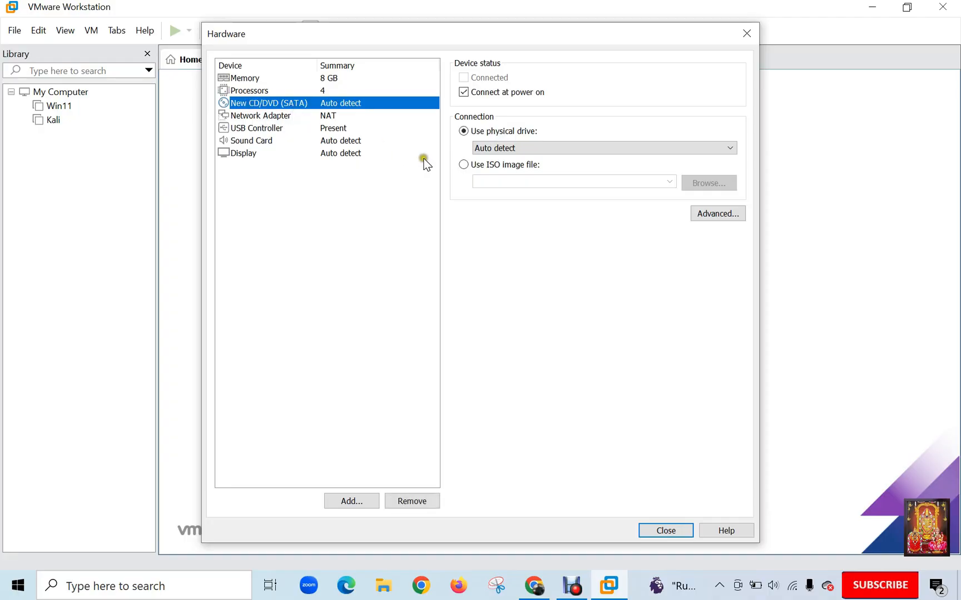
click(464, 164)
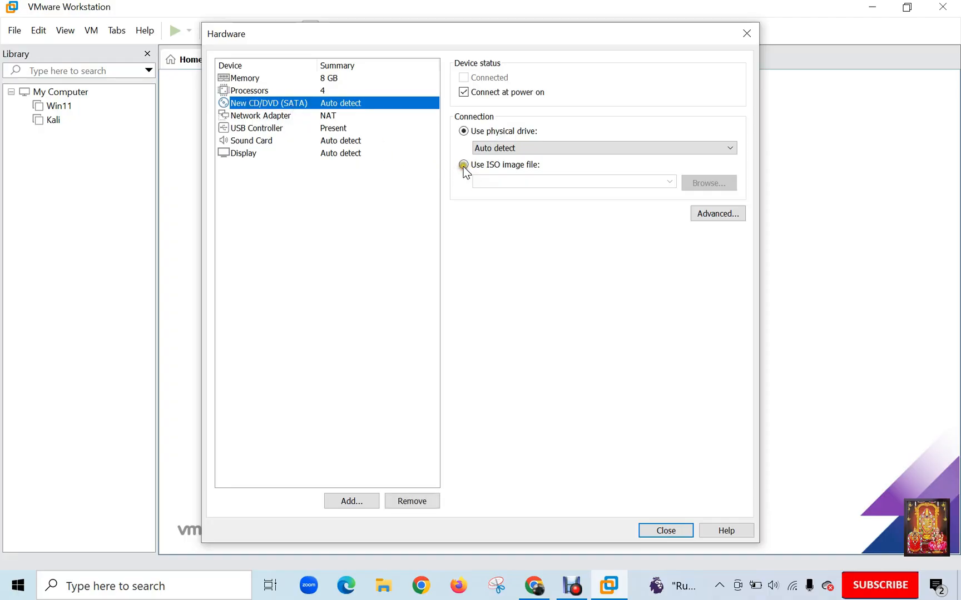
click(463, 164)
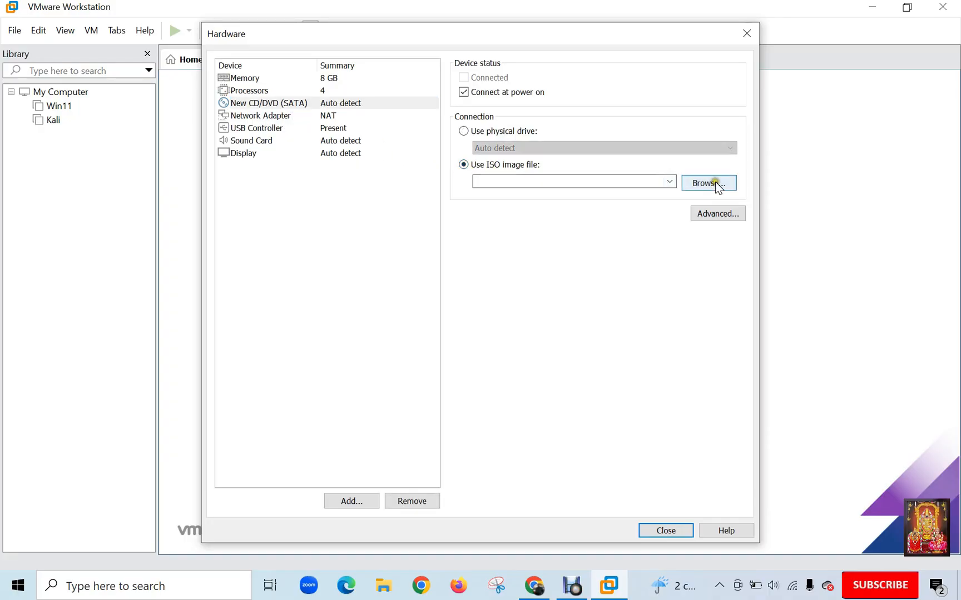
click(708, 183)
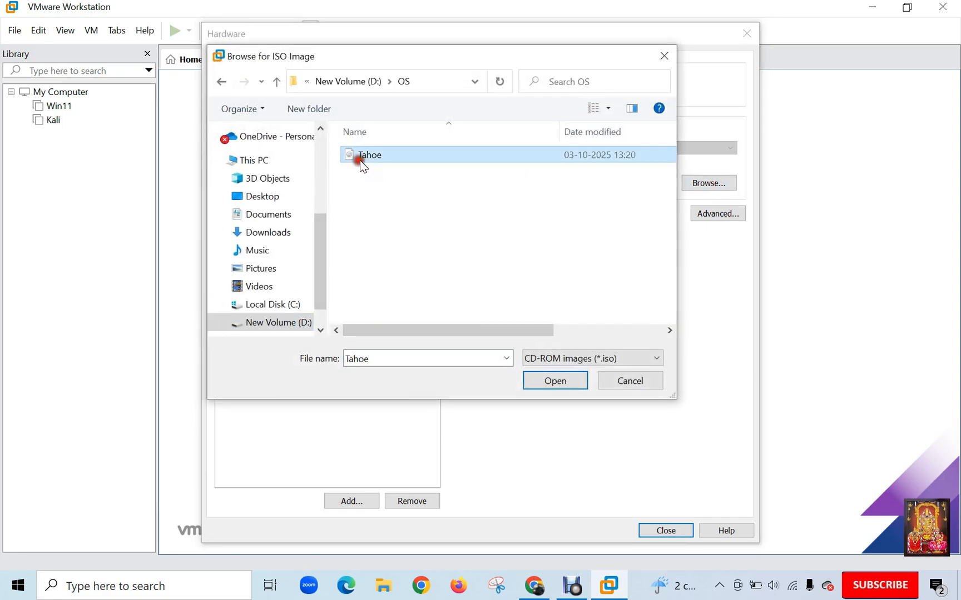
mouse_move(503, 330)
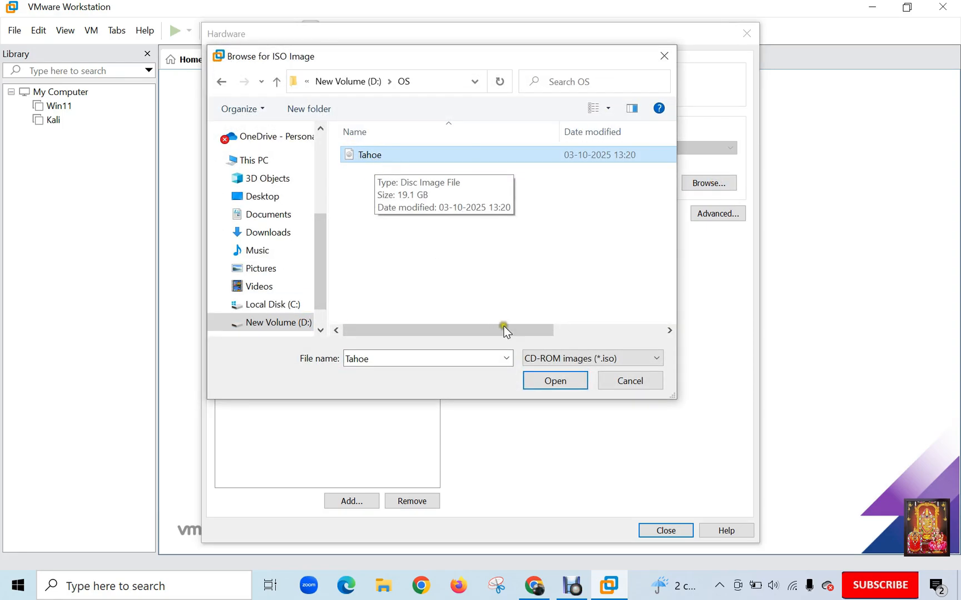
click(554, 380)
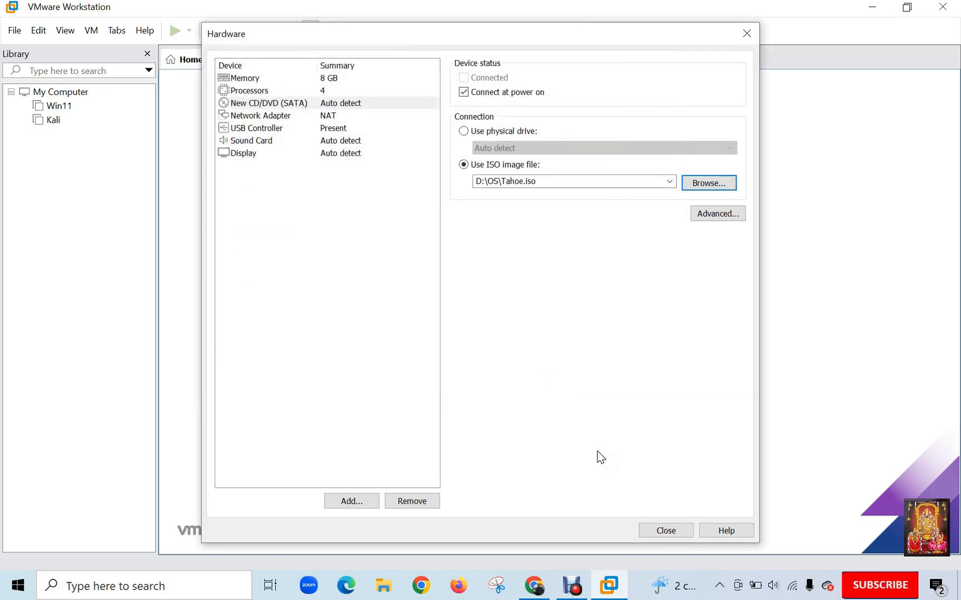
- Close the hardware settings and finish the wizard to create the VM
click(664, 531)
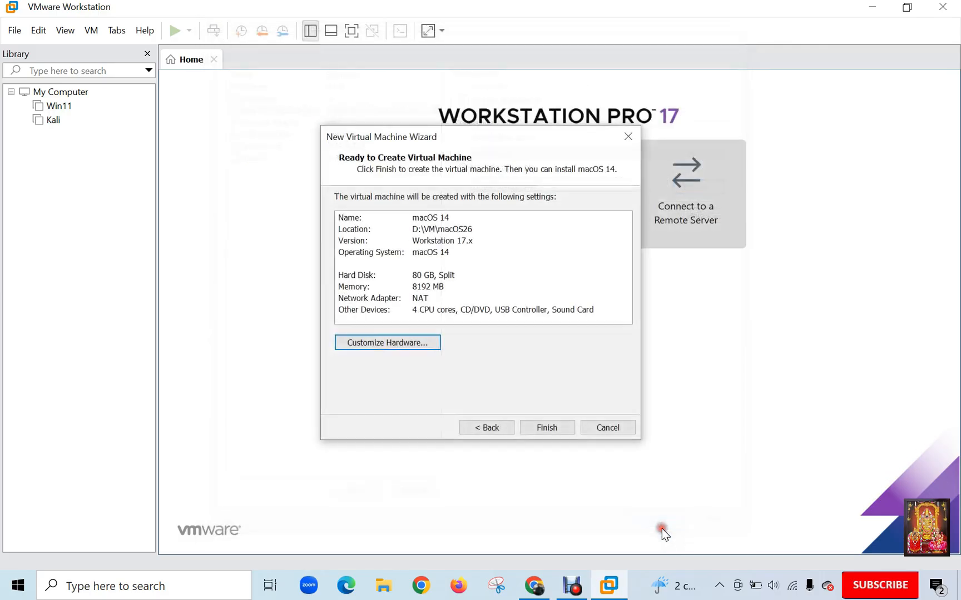
click(546, 427)
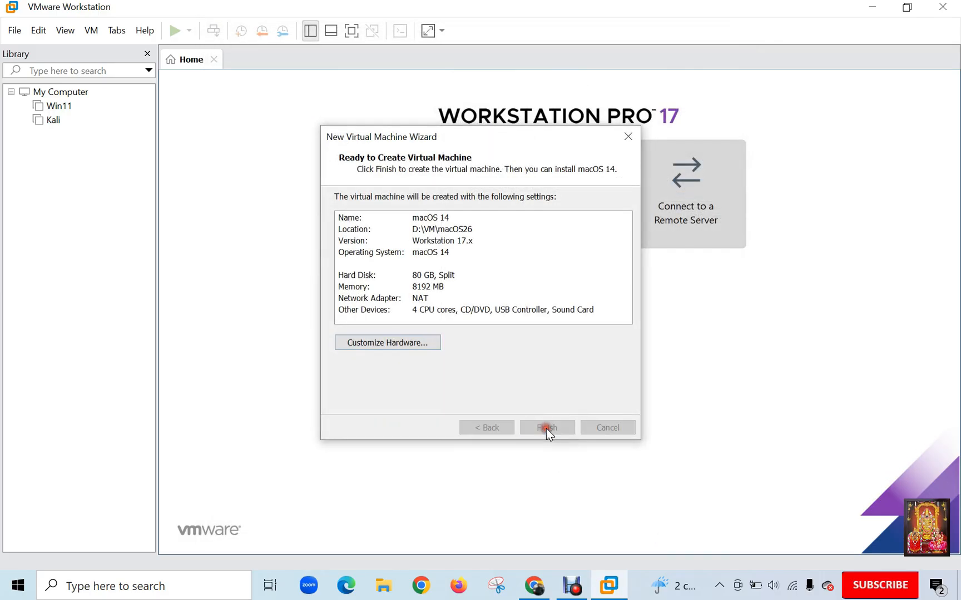
click(545, 427)
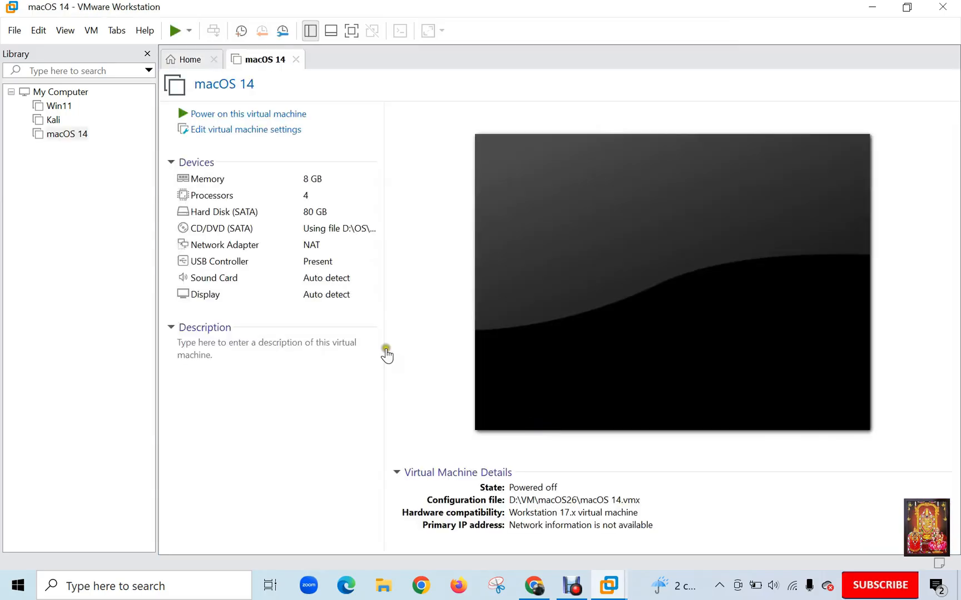
mouse_move(67, 133)
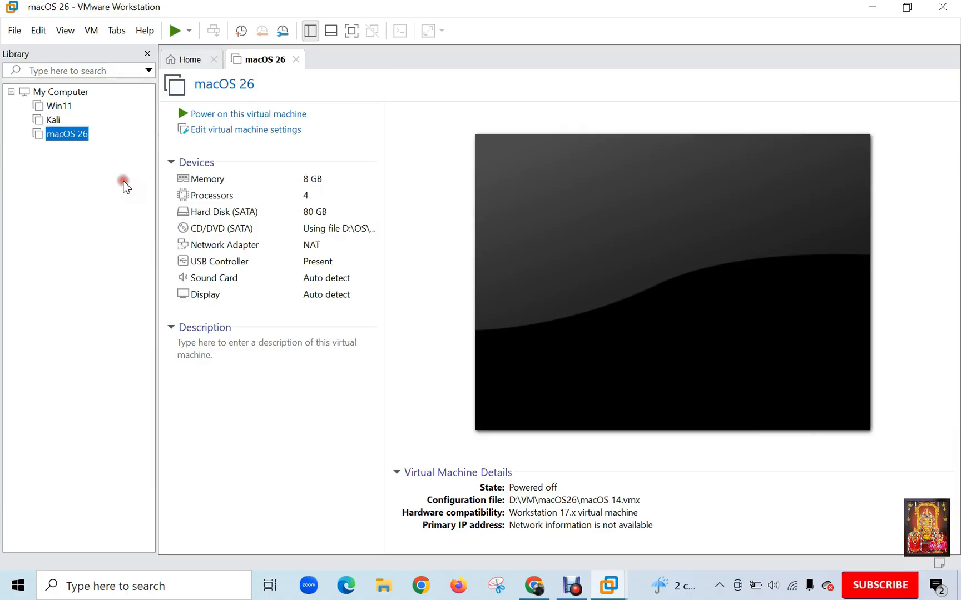
mouse_move(247, 129)
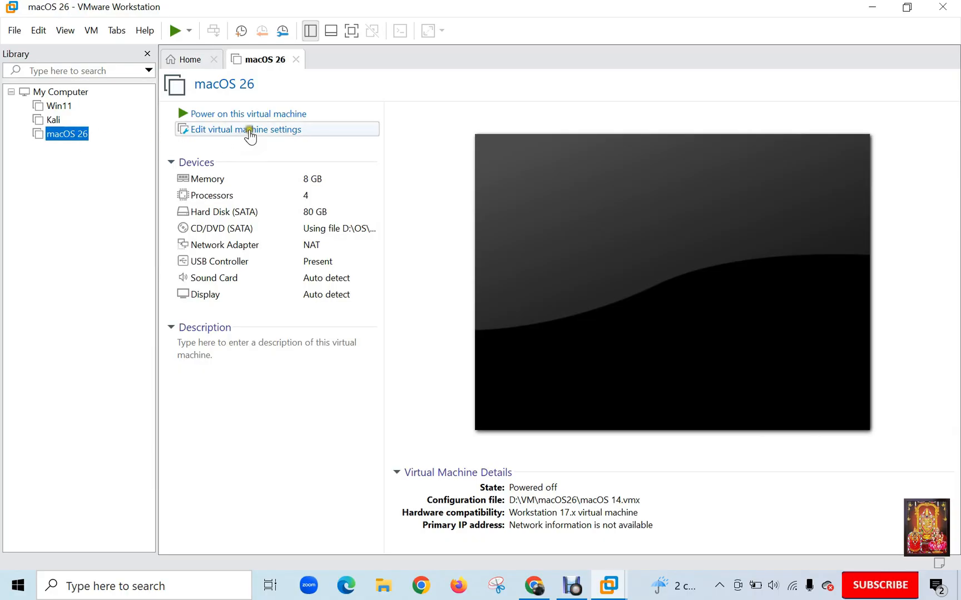
mouse_move(277, 114)
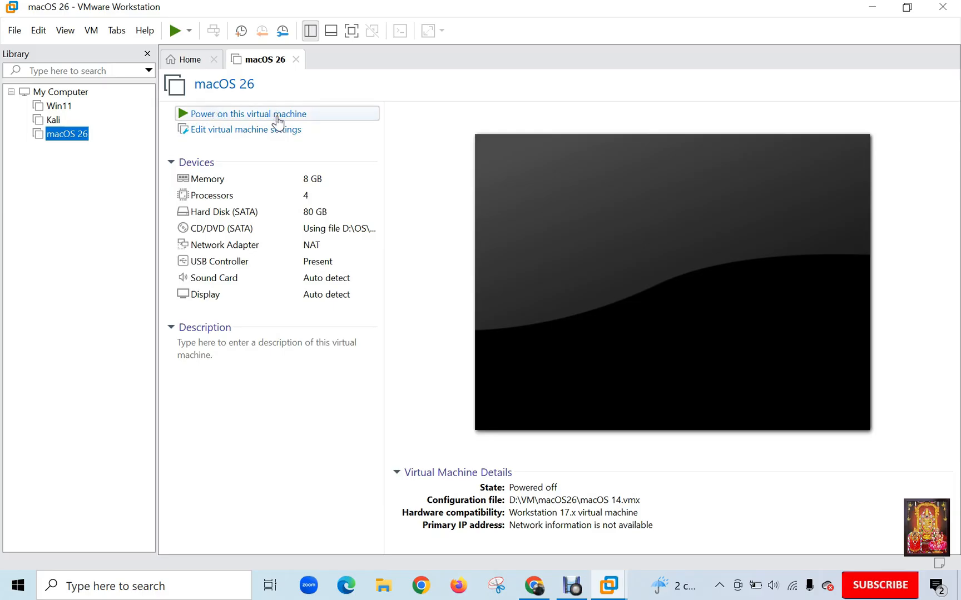
- Power on the macOS 26 VM and select English (India) on the language screen
click(247, 114)
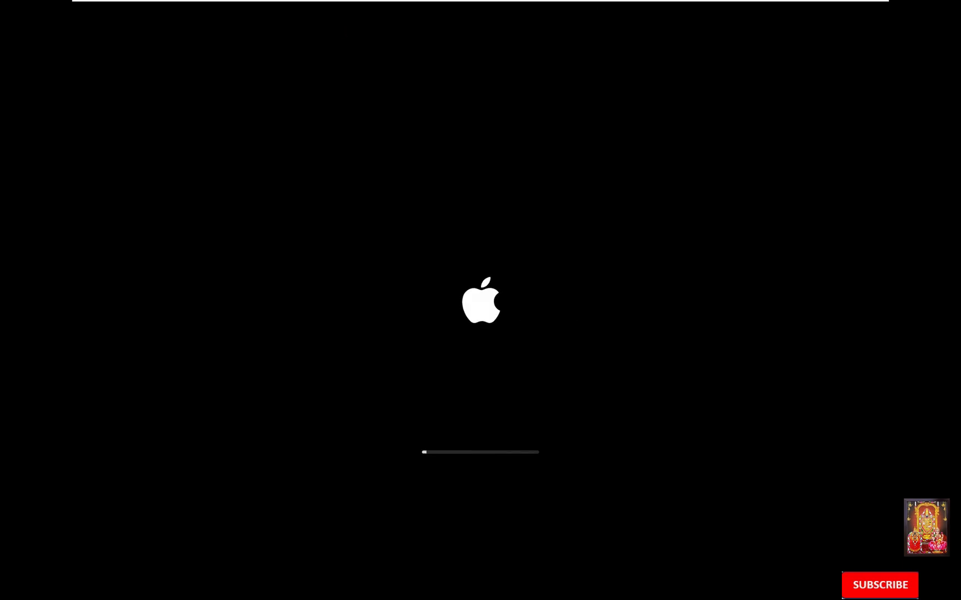
mouse_move(517, 338)
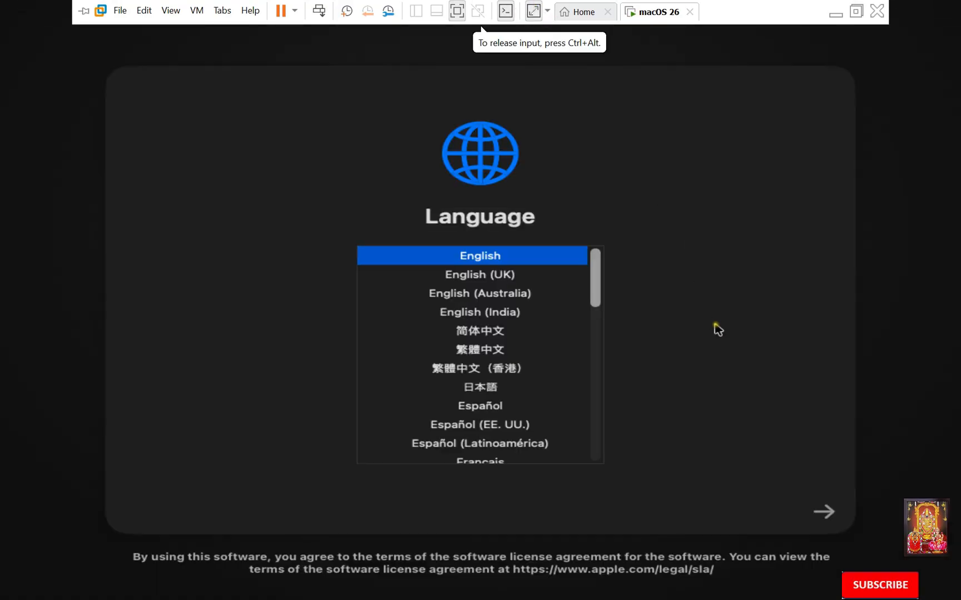
mouse_move(581, 329)
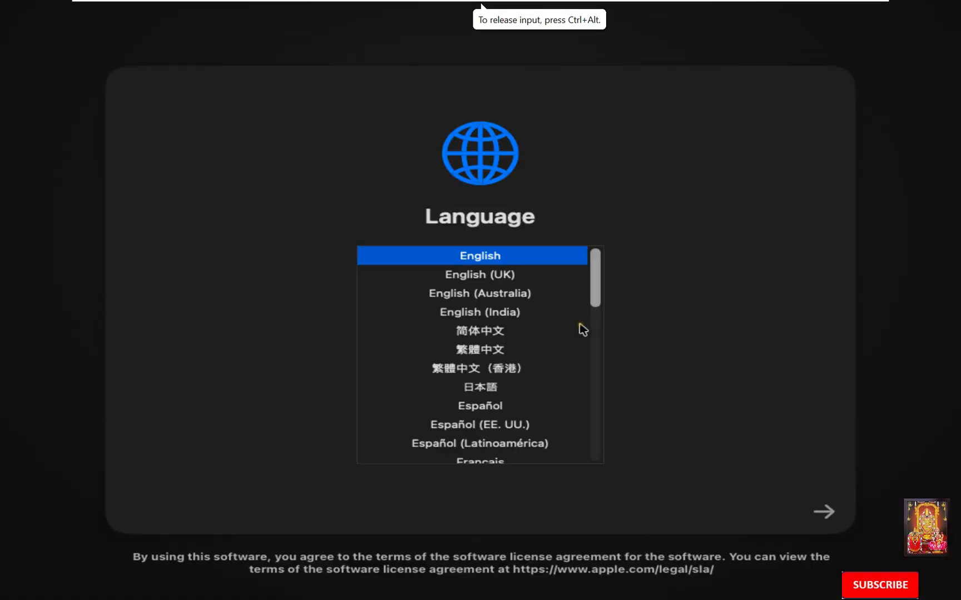
click(480, 311)
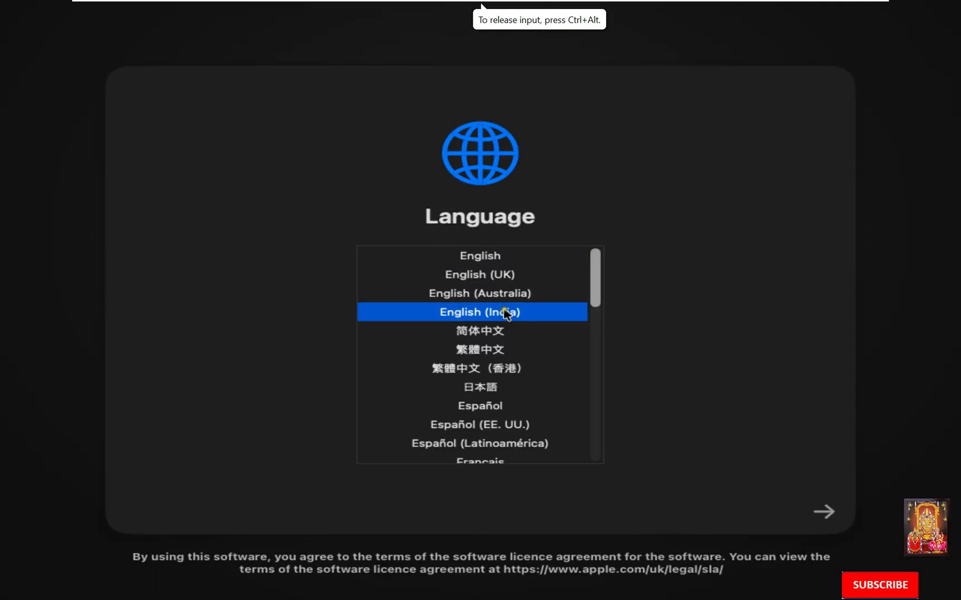
mouse_move(844, 524)
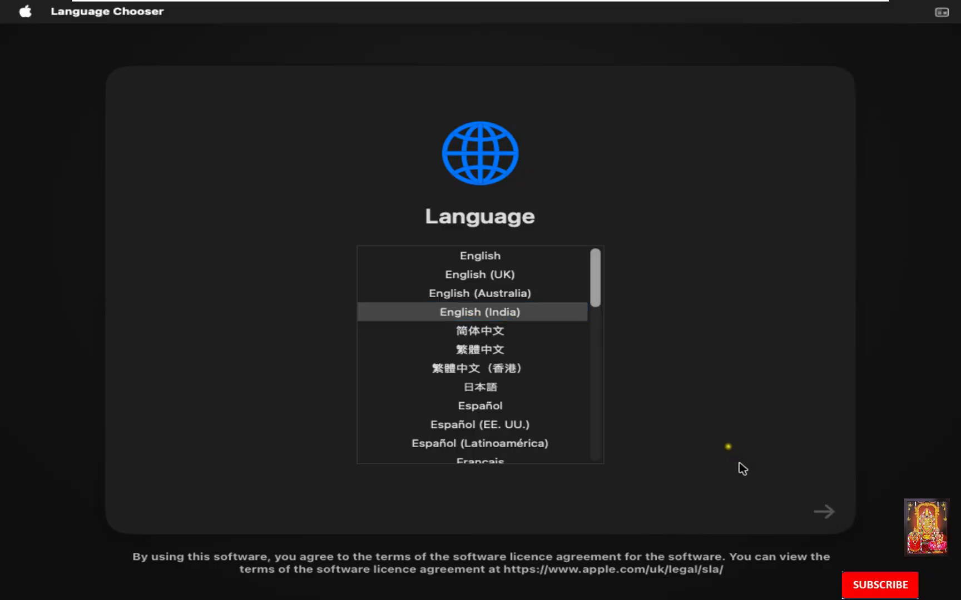
- Open Disk Utility from Recovery and begin erasing the 85.9 GB virtual drive
click(823, 512)
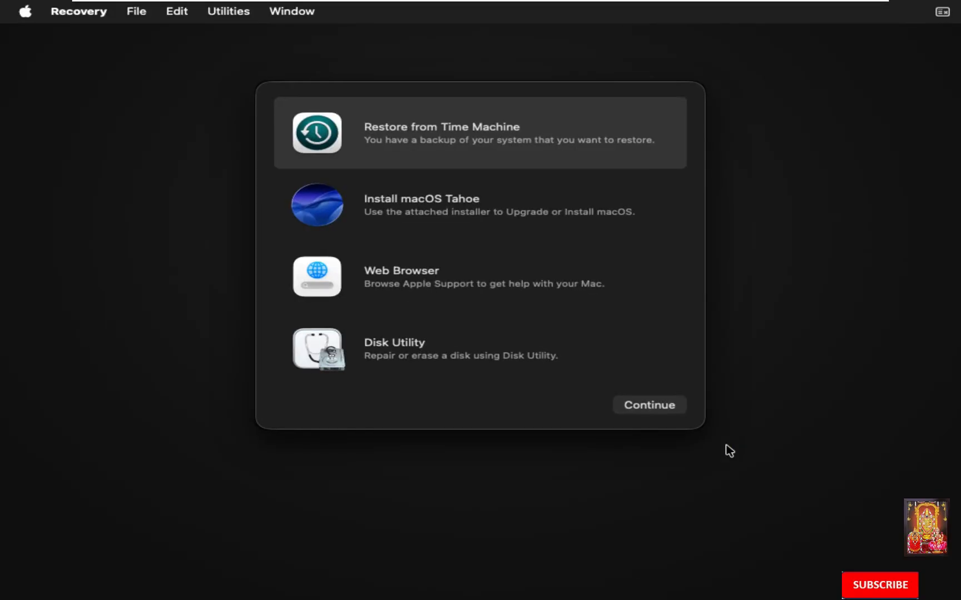
mouse_move(401, 357)
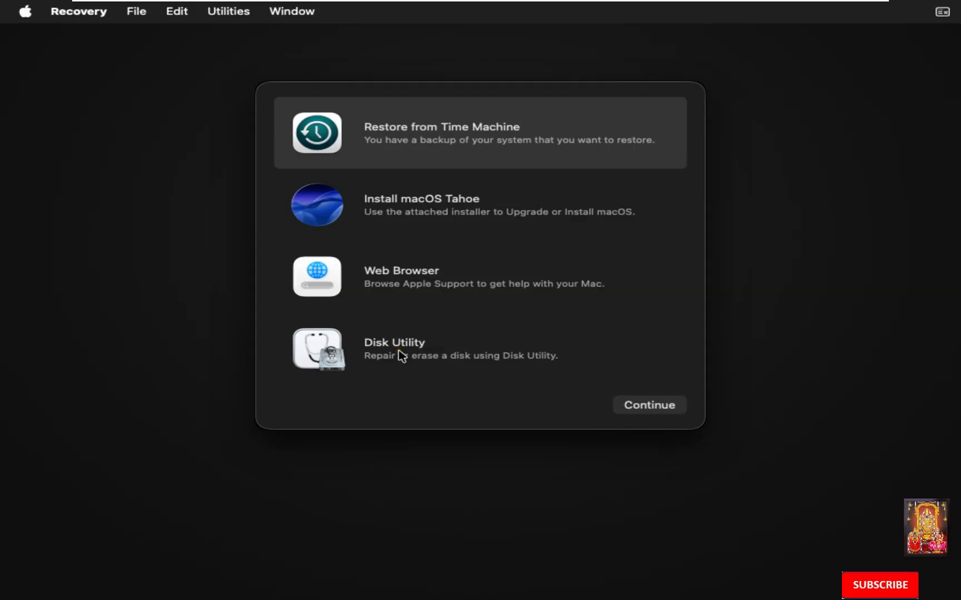
click(394, 348)
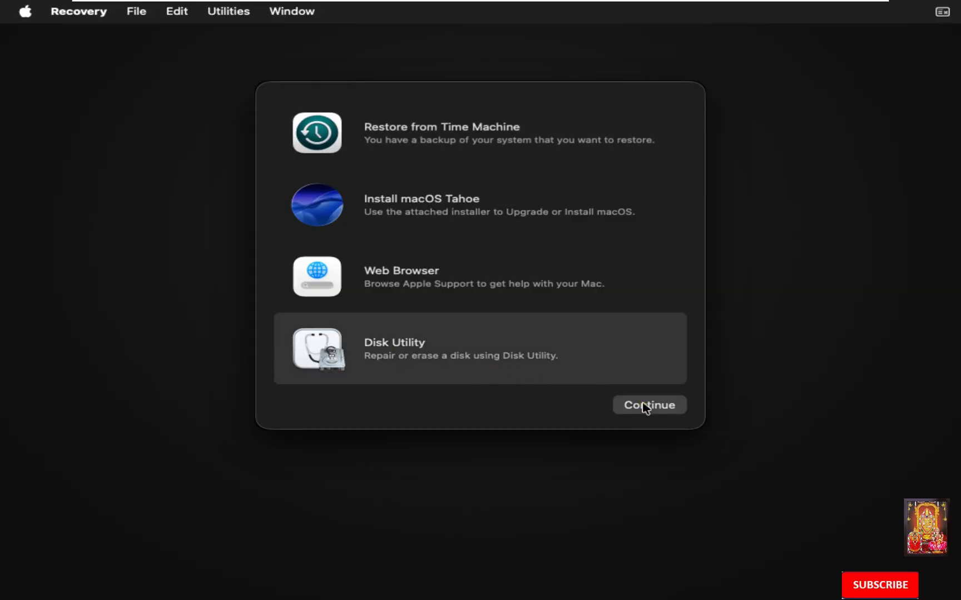
click(648, 405)
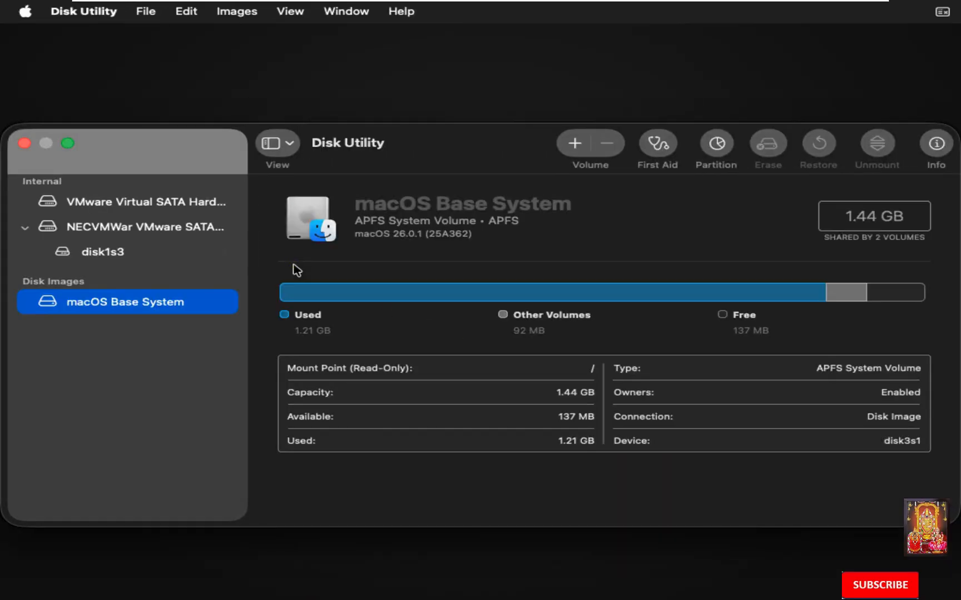
click(127, 202)
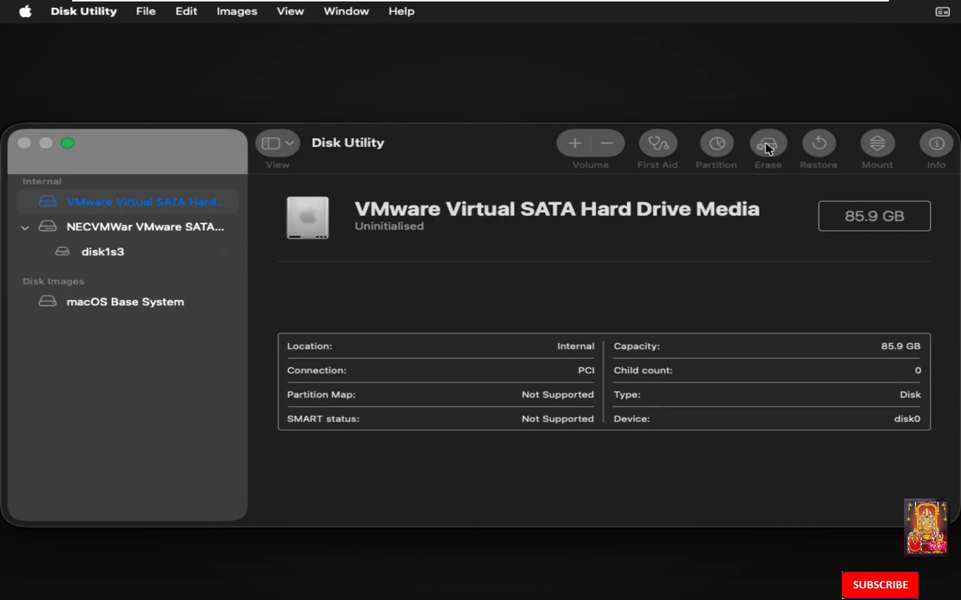
click(767, 146)
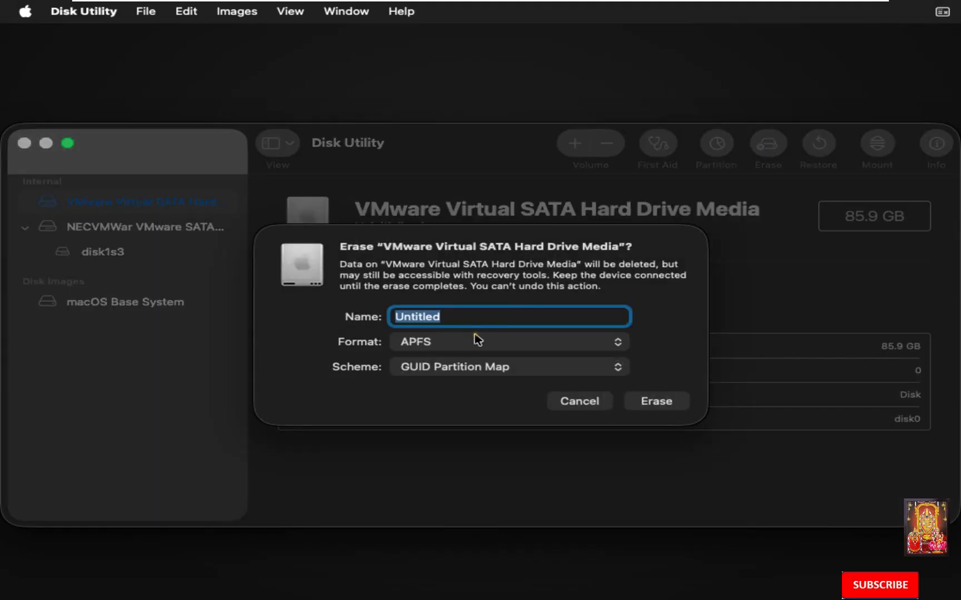
- Erase the drive as macHD, then quit Disk Utility back to Recovery
text(mac)
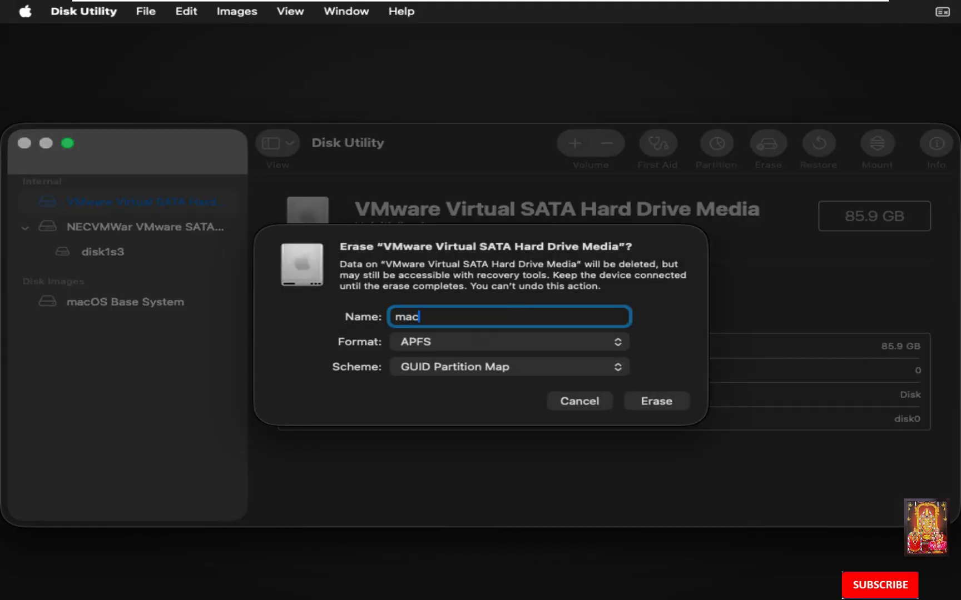
text(HD)
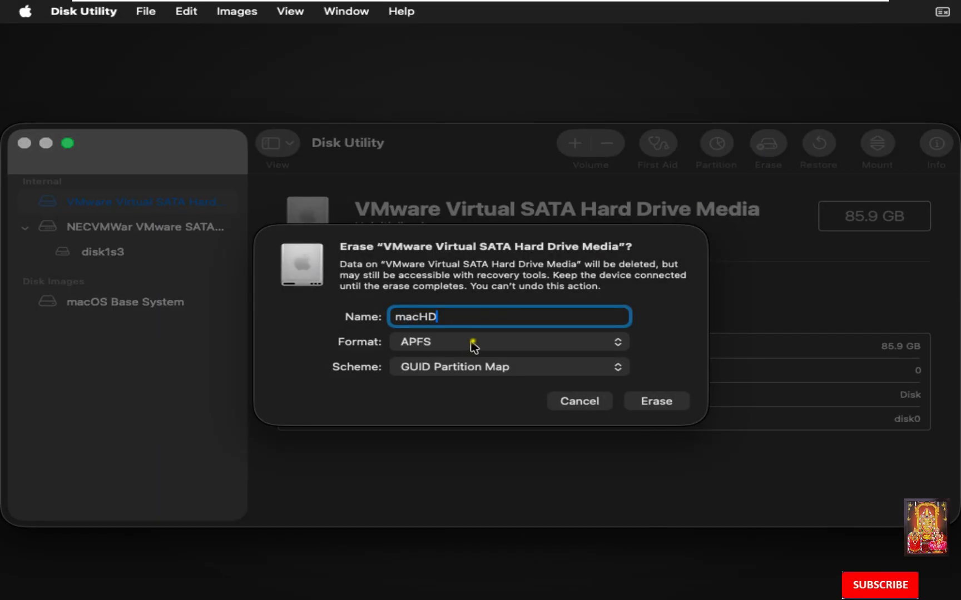
click(655, 401)
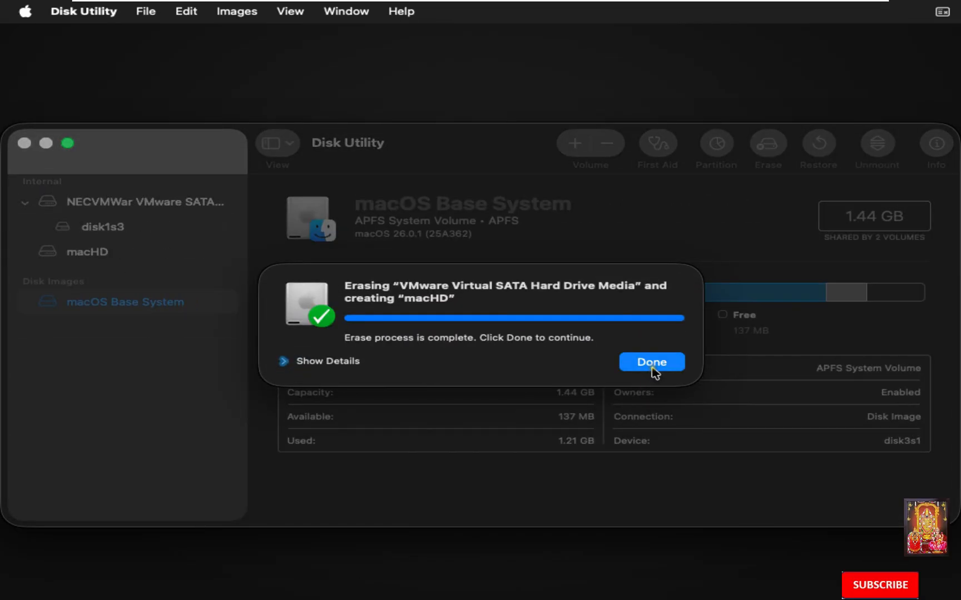
click(651, 361)
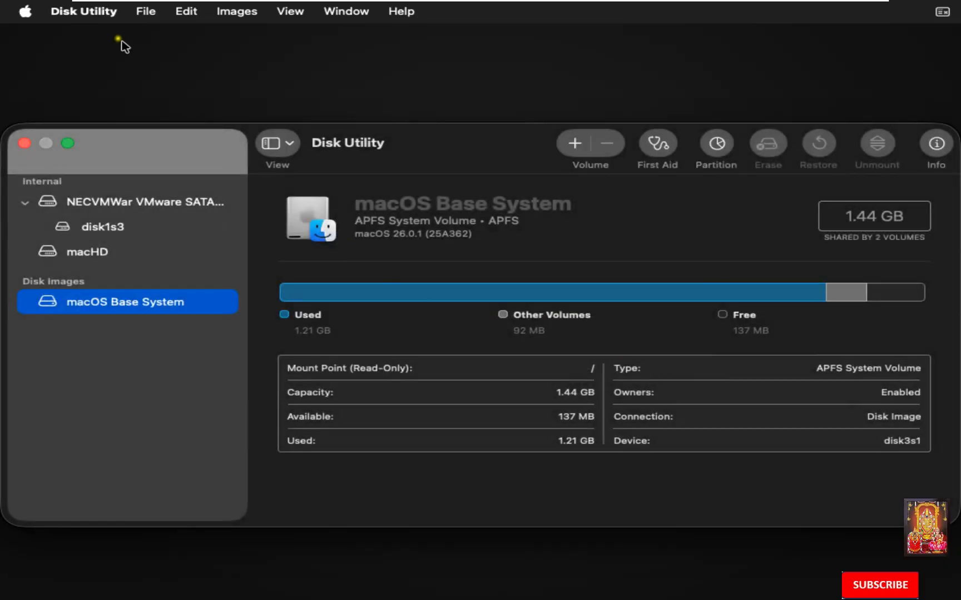
click(83, 11)
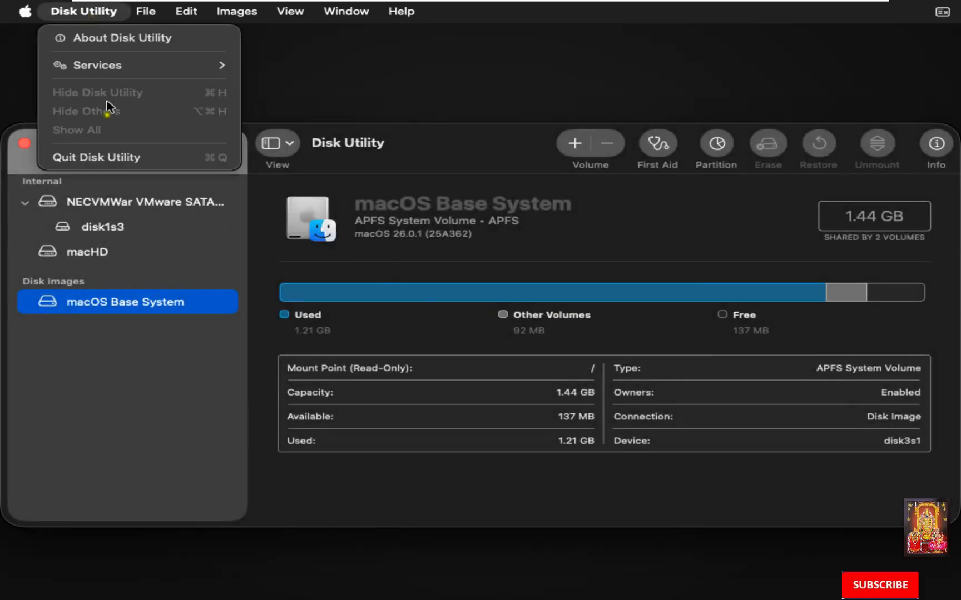
click(96, 157)
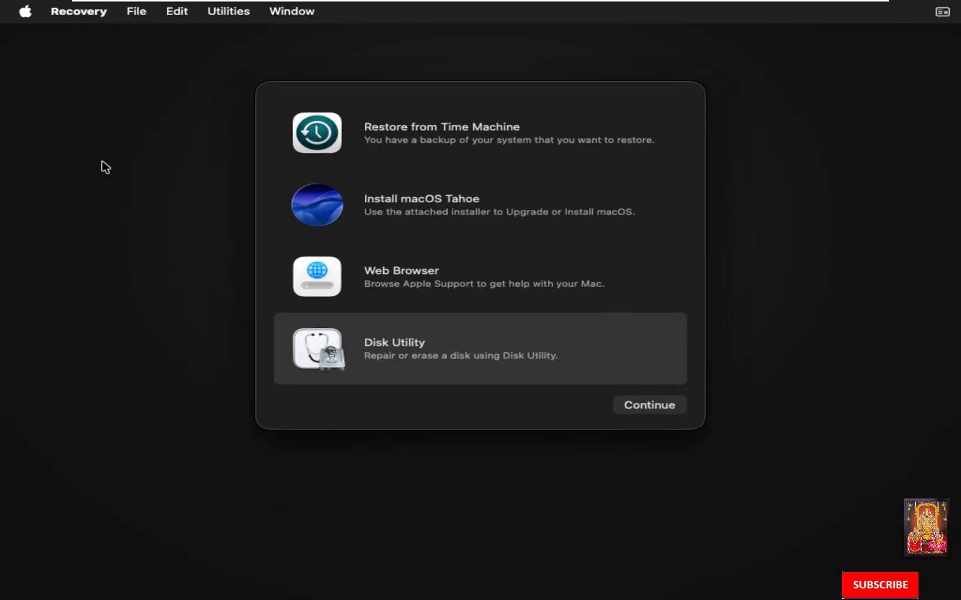
mouse_move(398, 212)
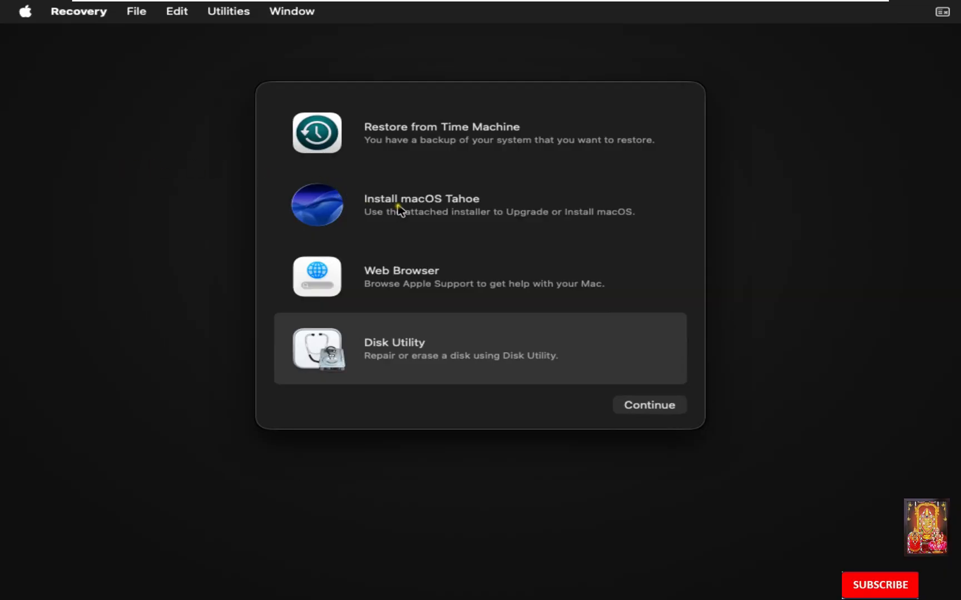
- Choose Install macOS Tahoe, agree to the licence, and install onto macHD
click(421, 204)
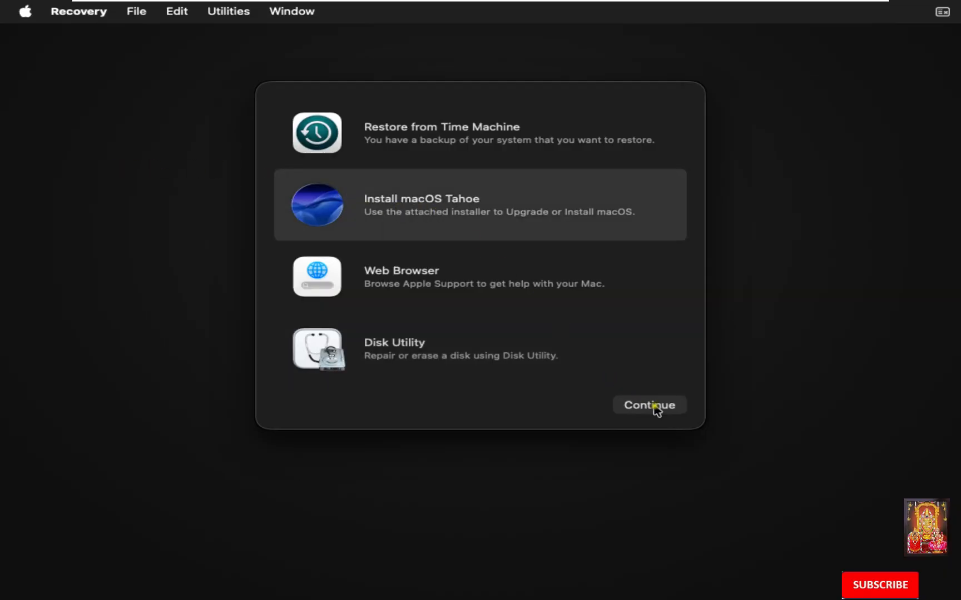
click(649, 404)
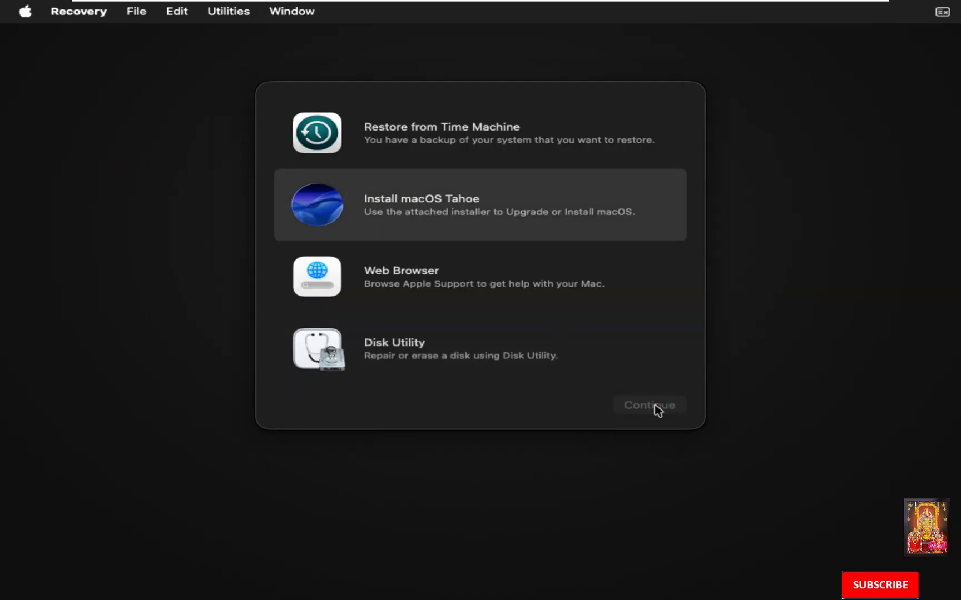
click(648, 405)
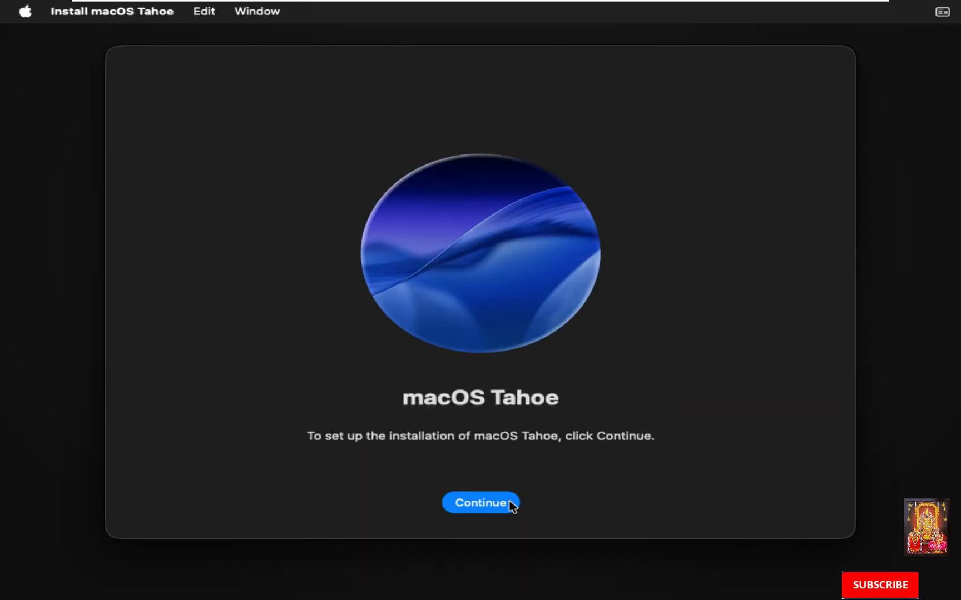
click(480, 503)
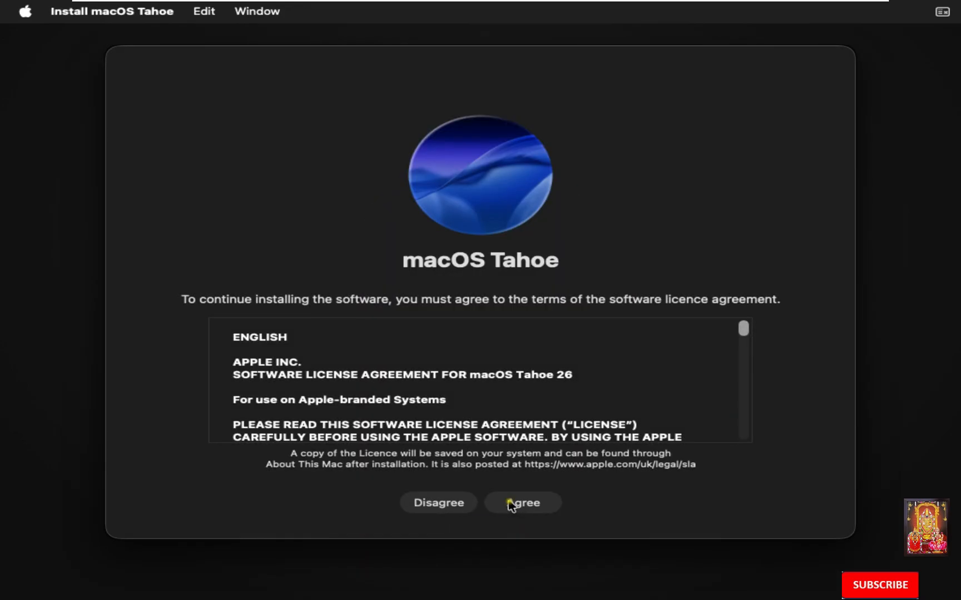
mouse_move(538, 507)
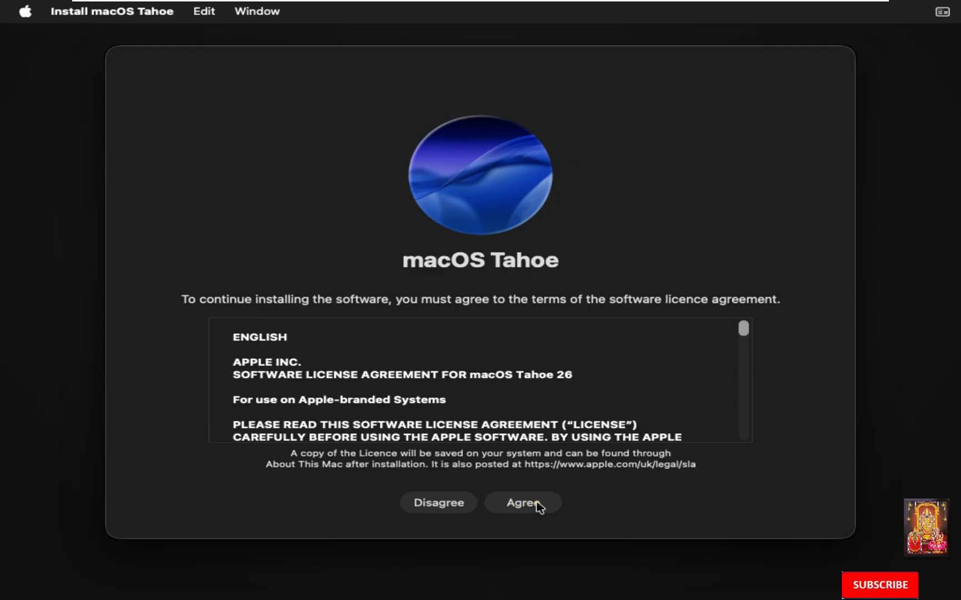
click(522, 502)
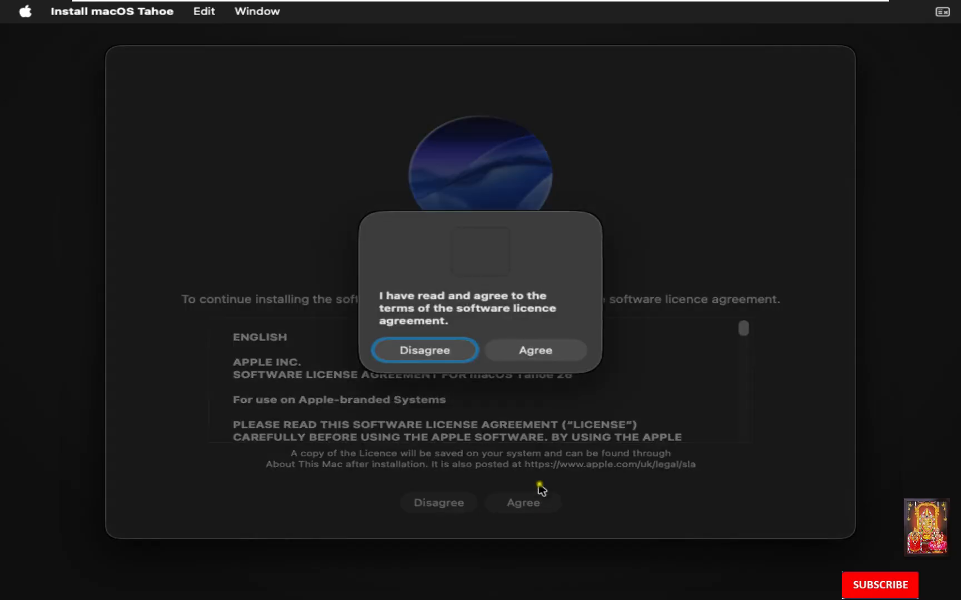
click(535, 349)
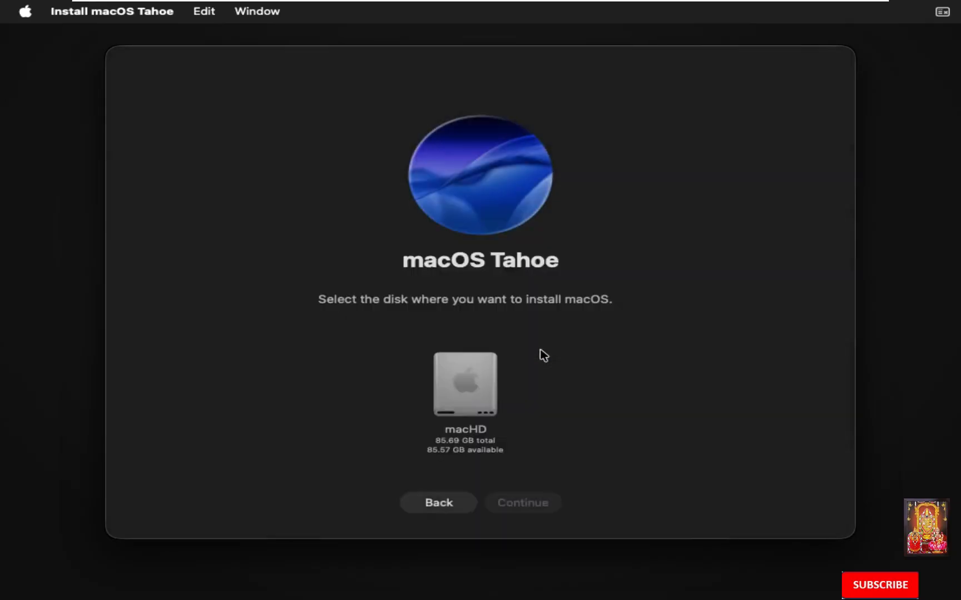
click(464, 384)
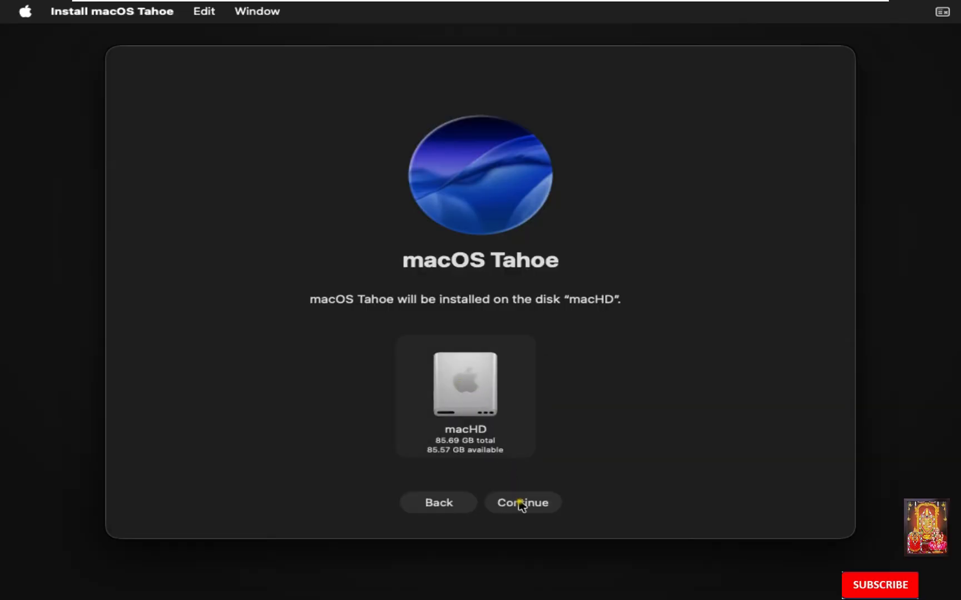
click(522, 502)
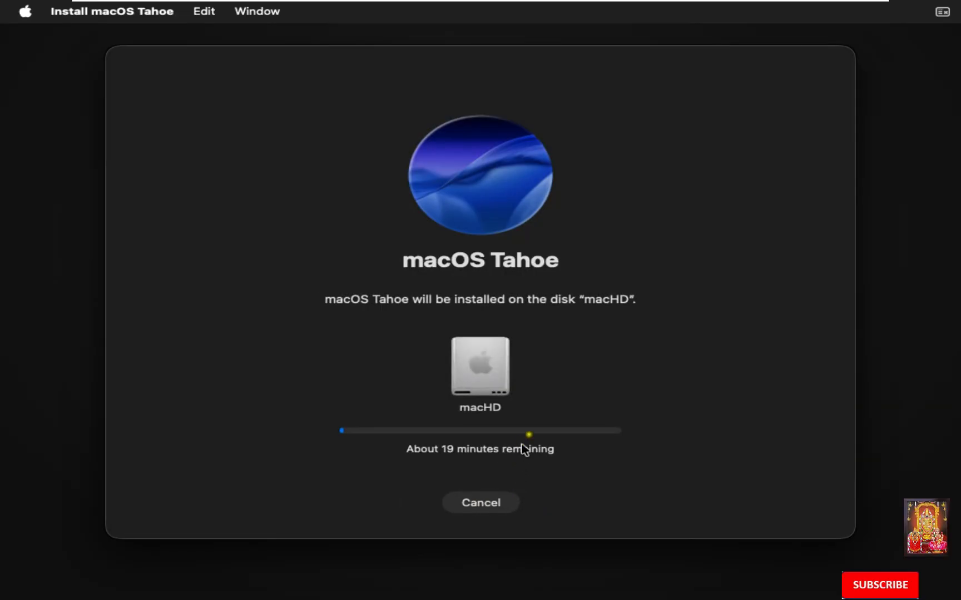
mouse_move(616, 228)
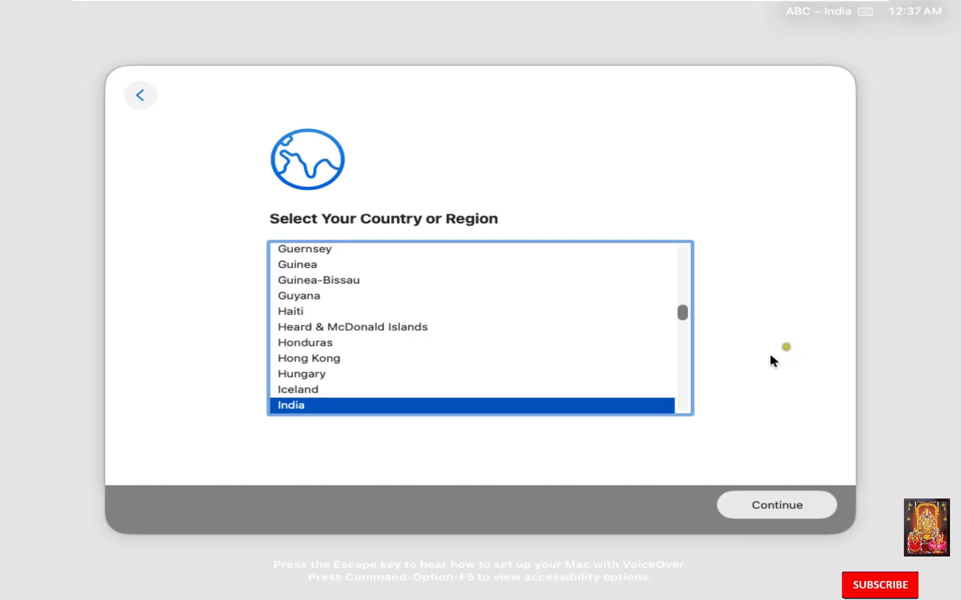
mouse_move(776, 505)
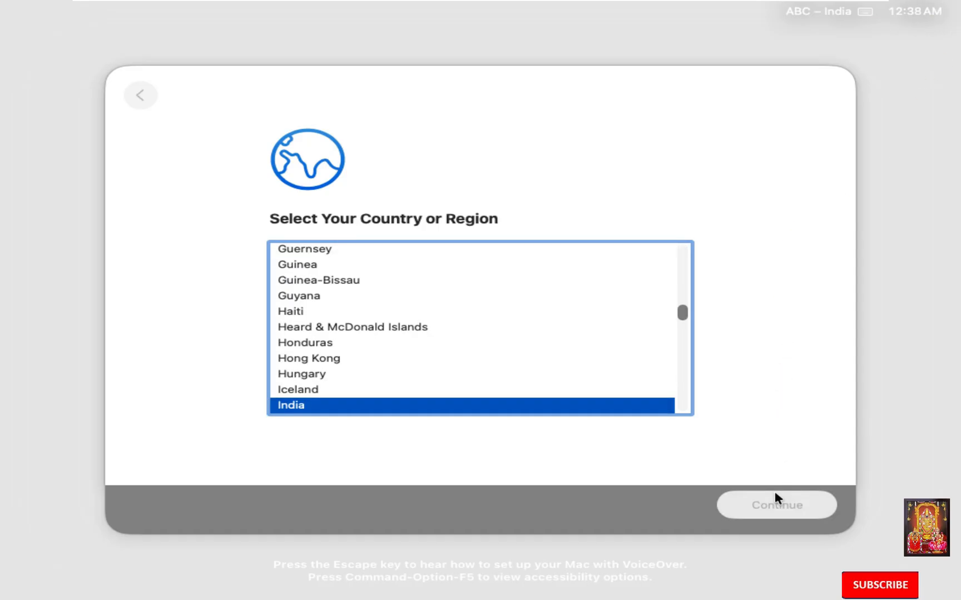
- Confirm India, set up as a new Mac, keep default languages, skip Accessibility
click(775, 505)
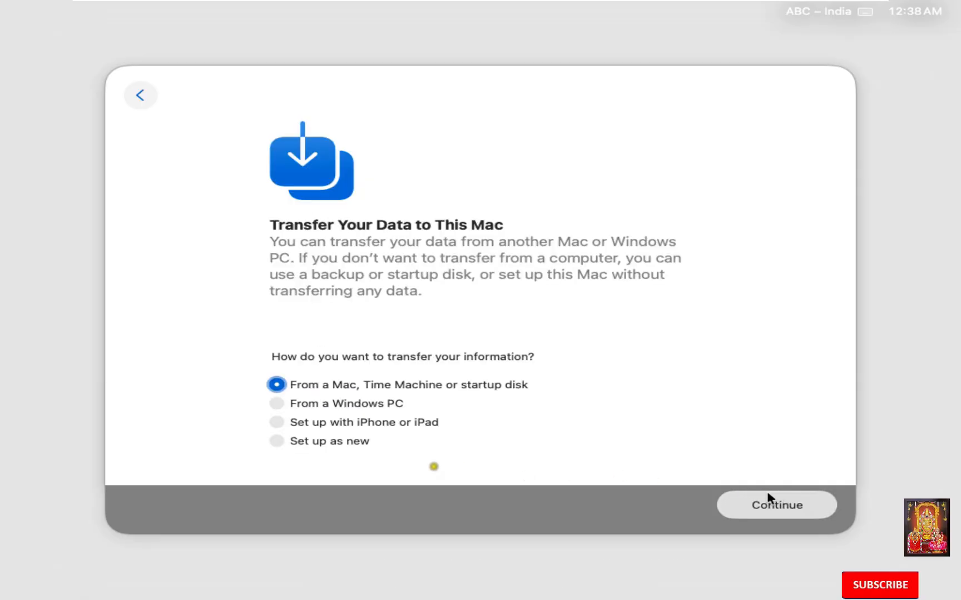
mouse_move(276, 441)
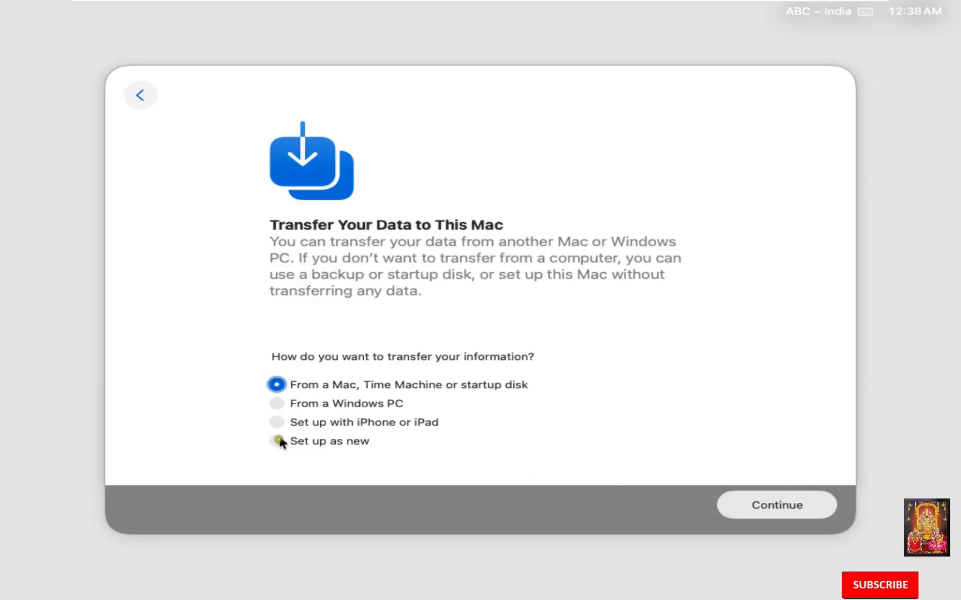
click(276, 441)
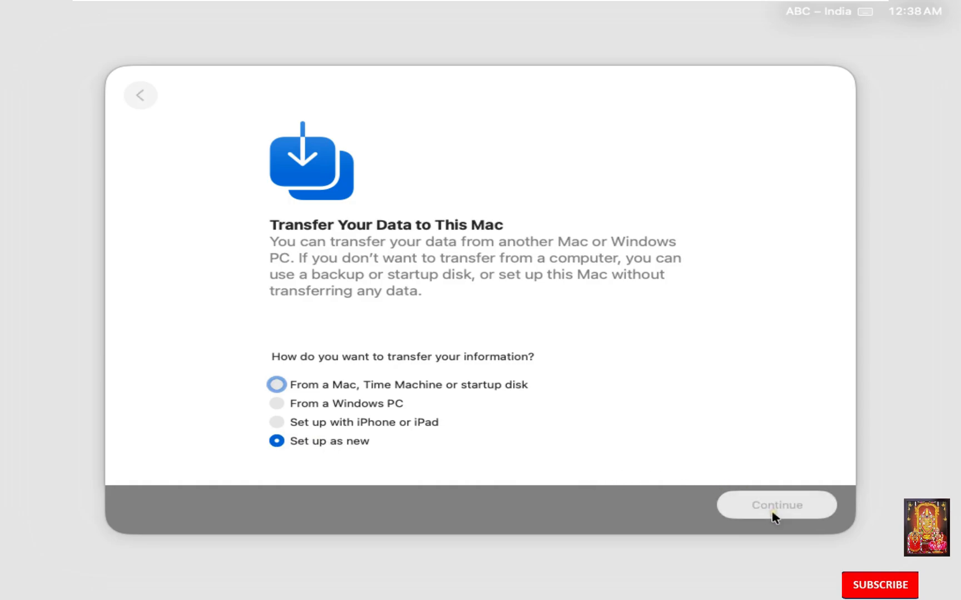
click(776, 505)
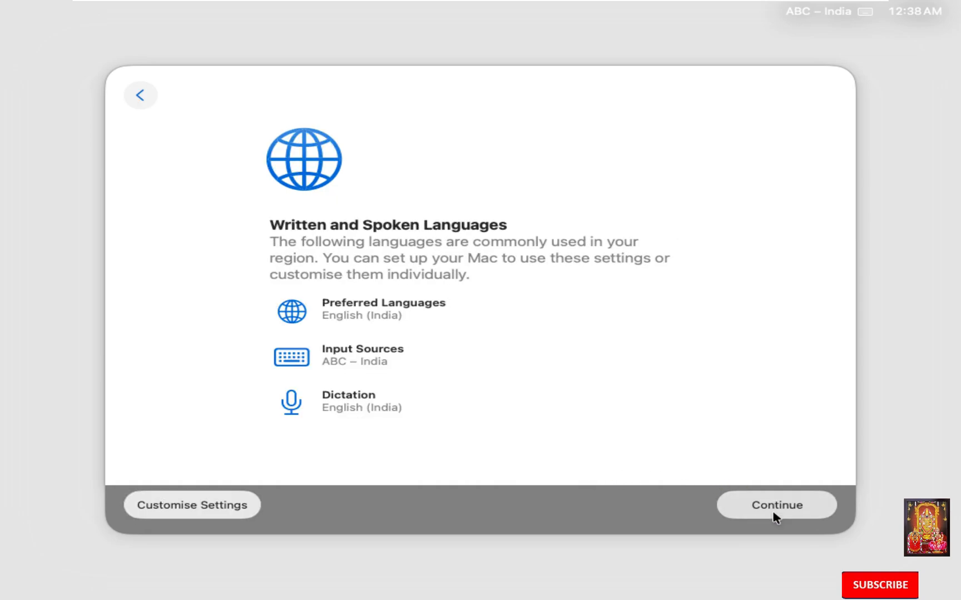
click(776, 504)
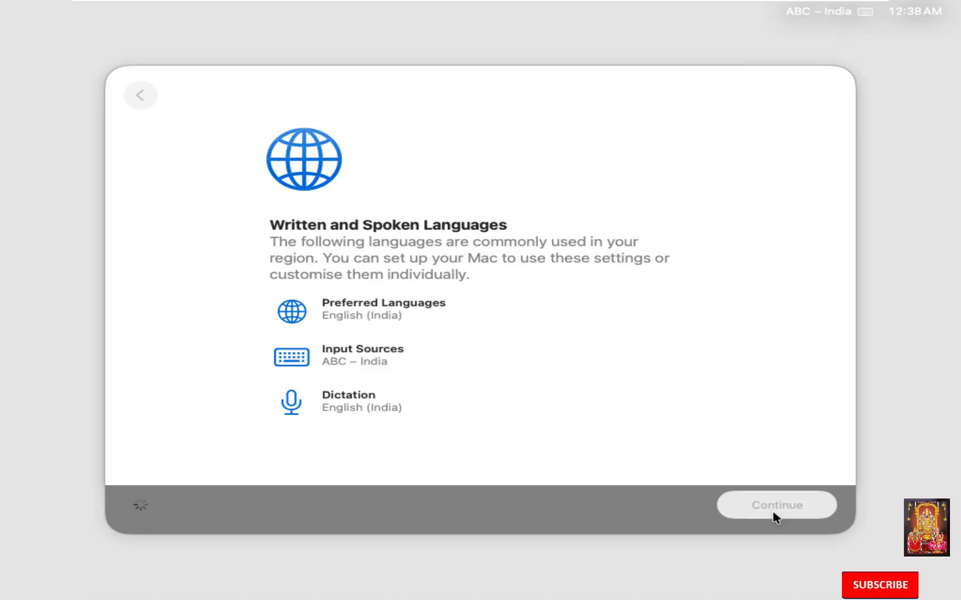
click(776, 504)
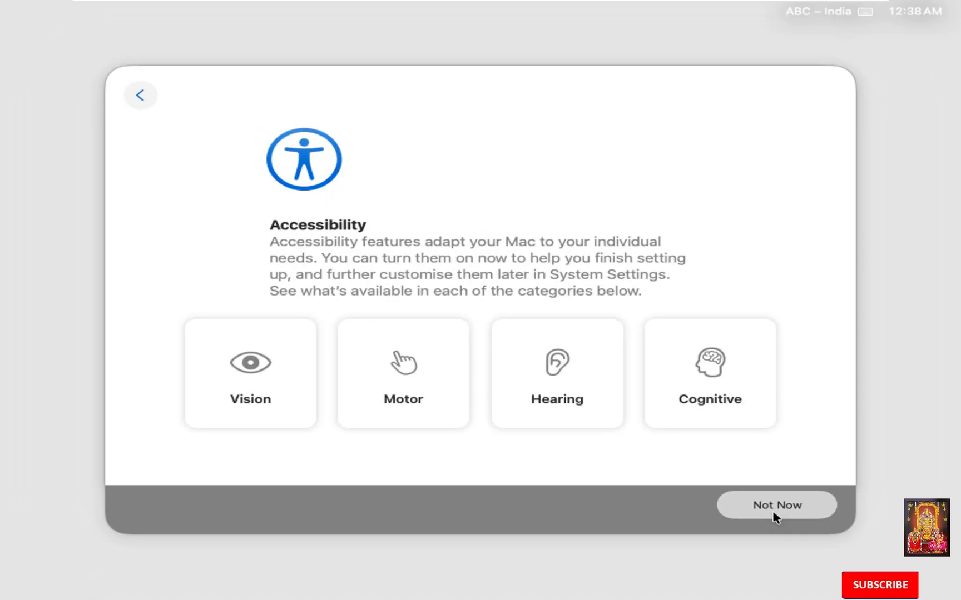
click(776, 505)
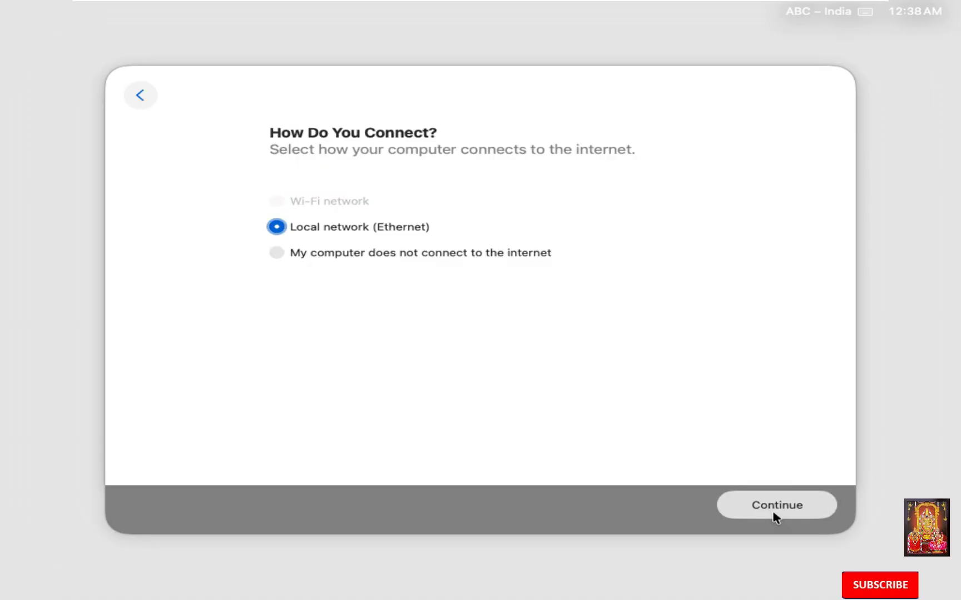
mouse_move(292, 277)
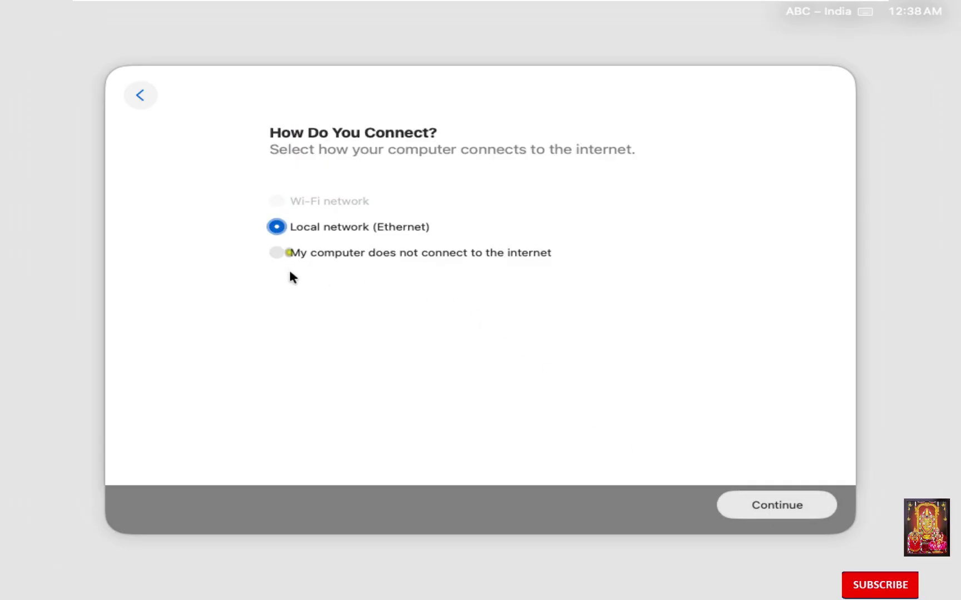
- Choose to set up the Mac with no internet connection and continue without internet services
click(276, 252)
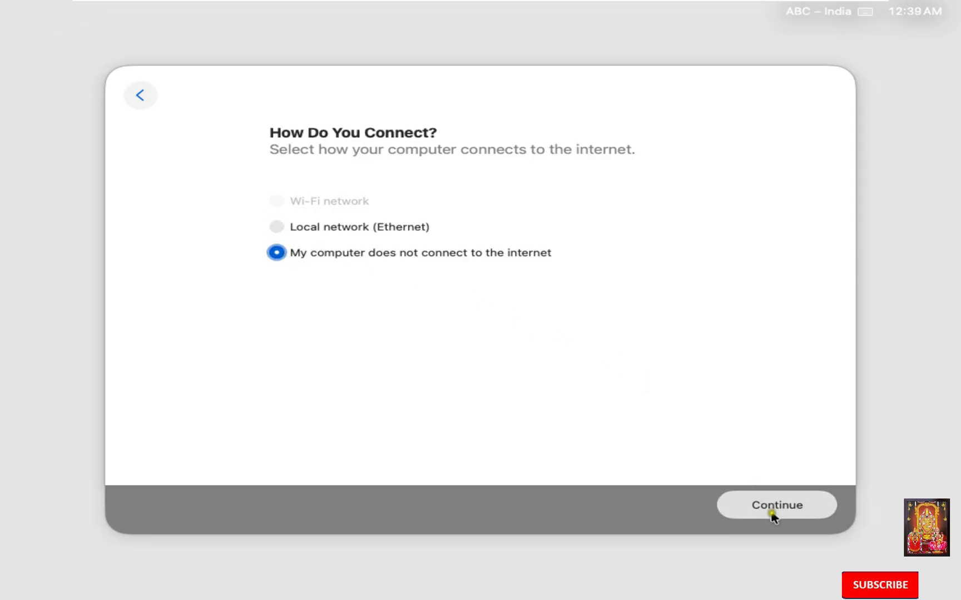
click(775, 505)
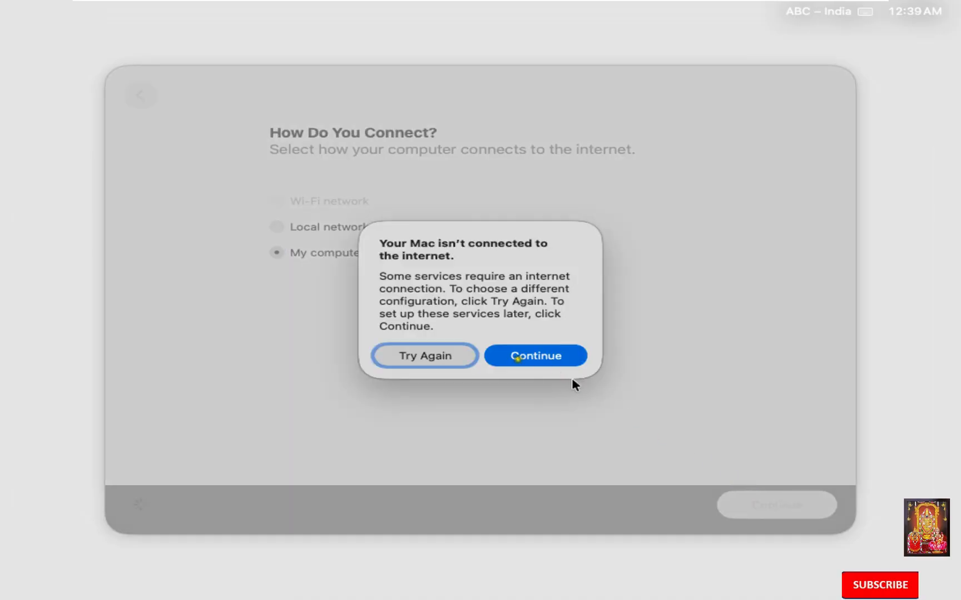
mouse_move(525, 357)
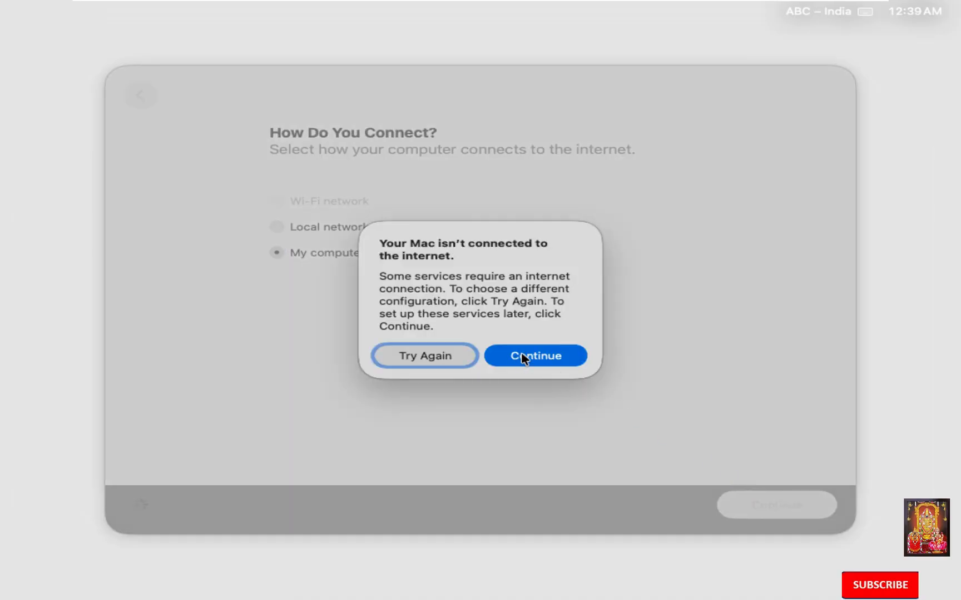
click(534, 356)
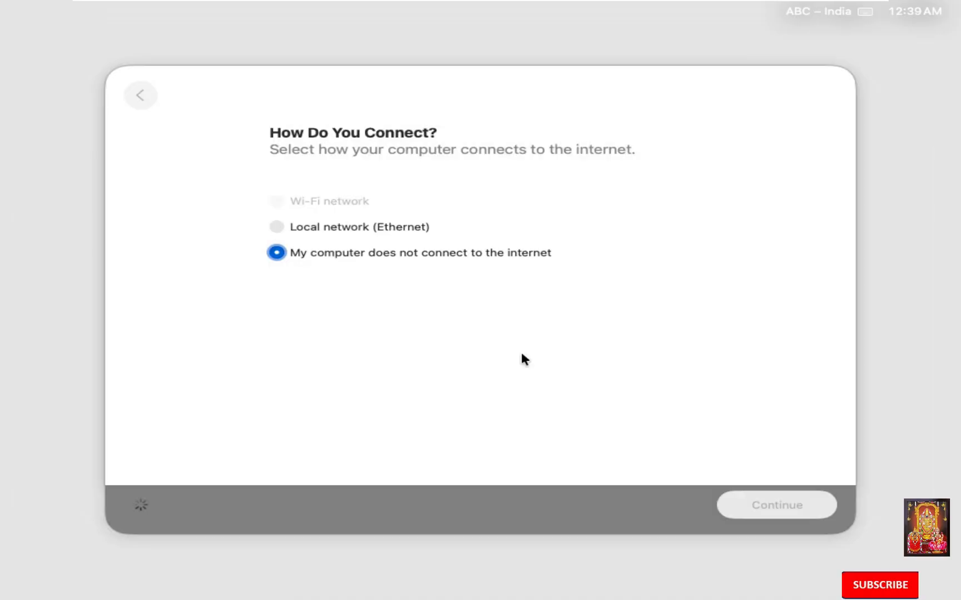
click(775, 505)
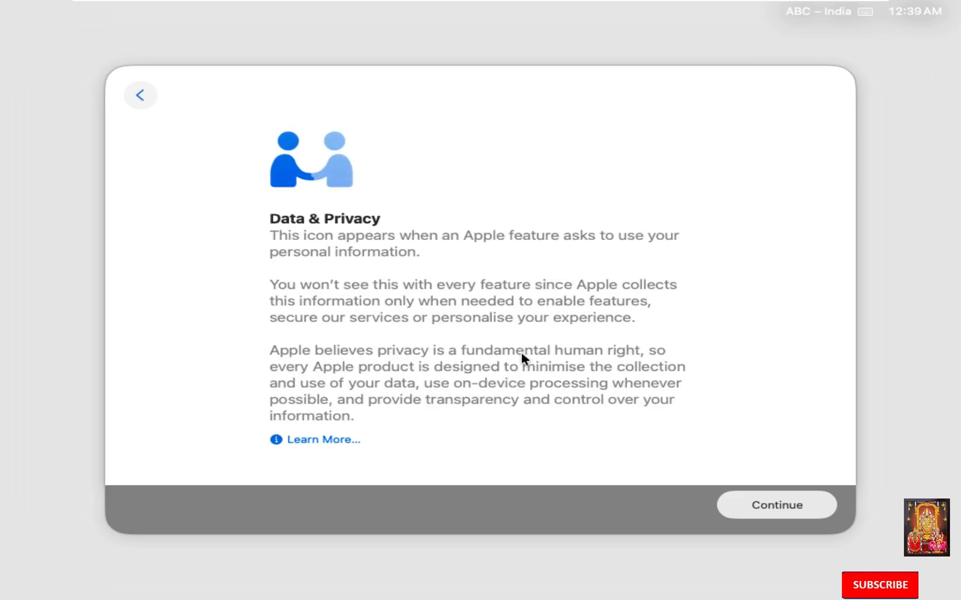
mouse_move(674, 457)
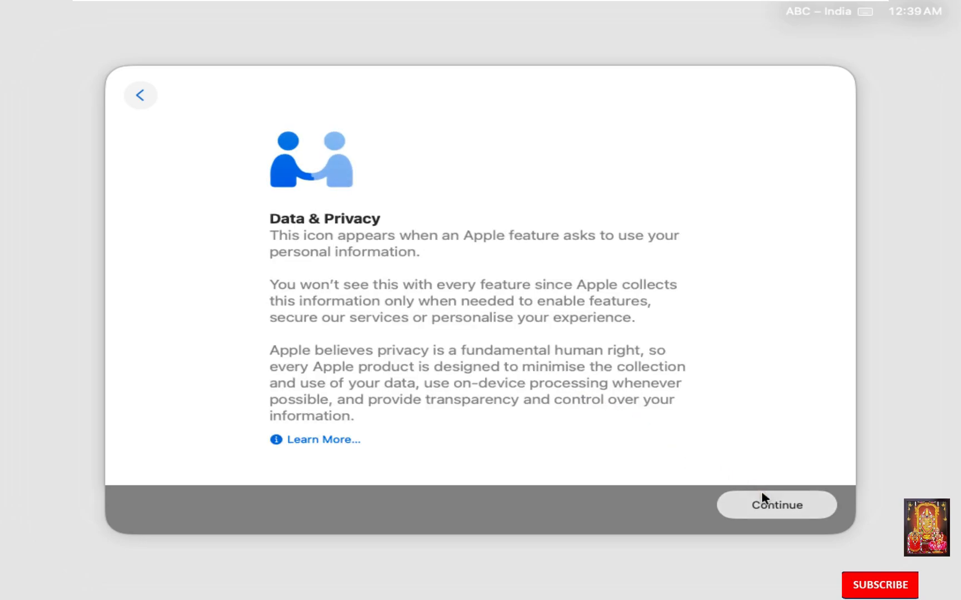
- Create the Mac account 'Rohit Tech' (rohittech) with a matching password and submit it
click(776, 504)
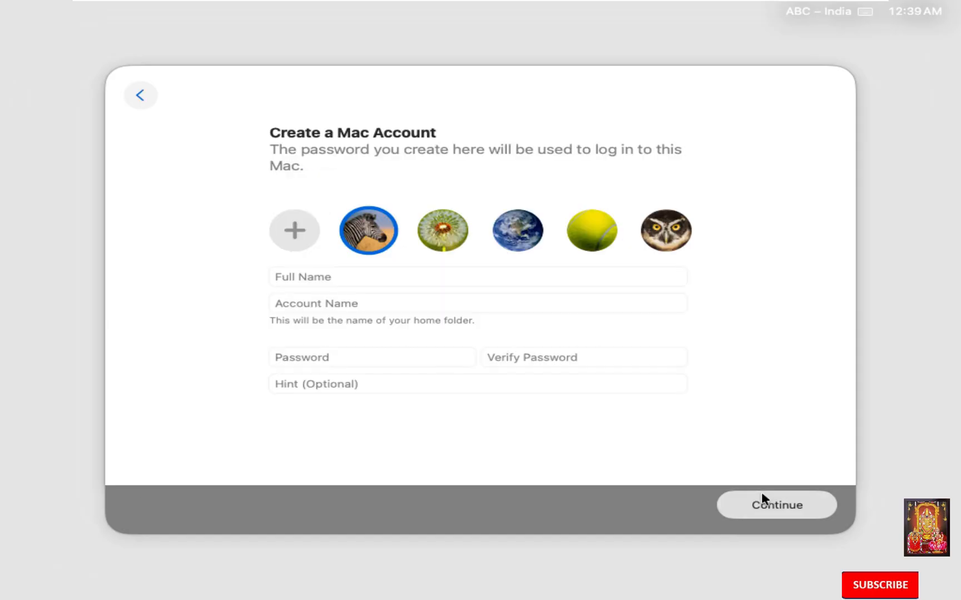
mouse_move(367, 289)
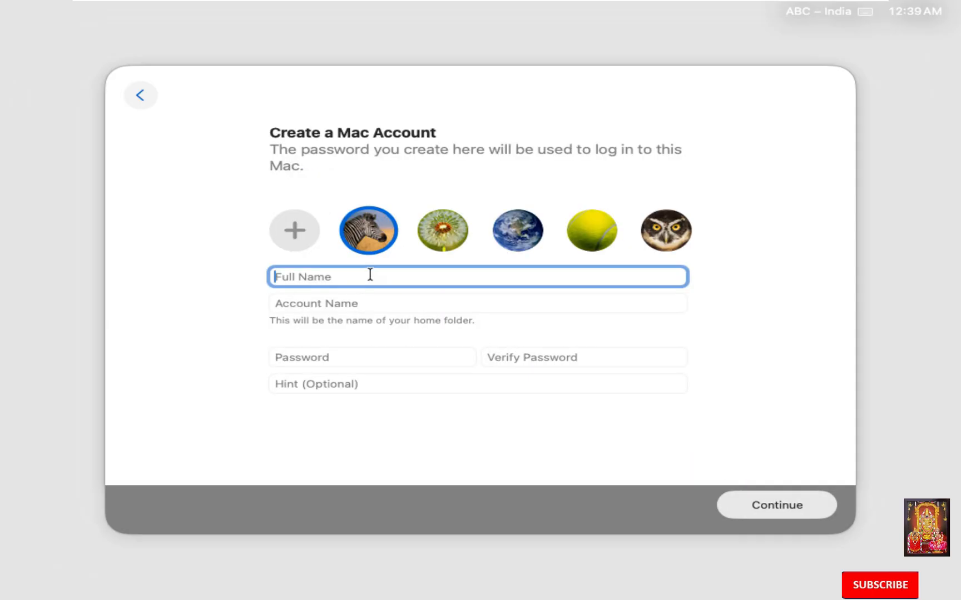
text(Rohit)
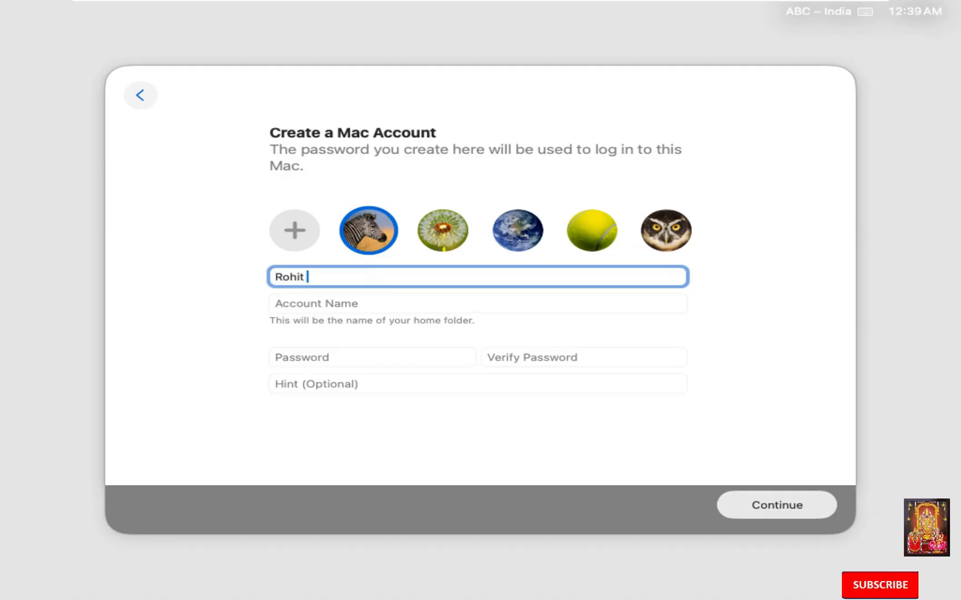
text(Tech)
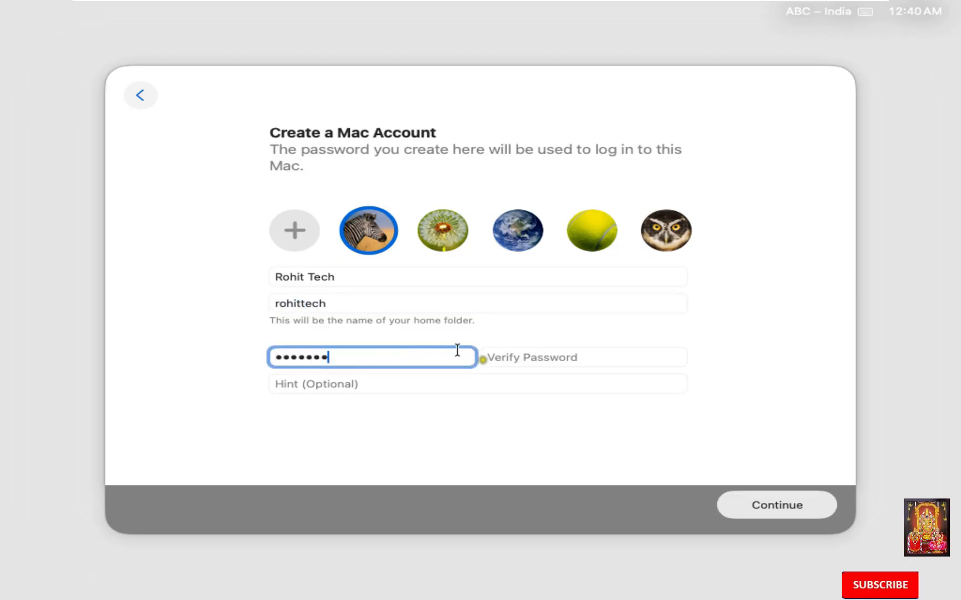
click(582, 357)
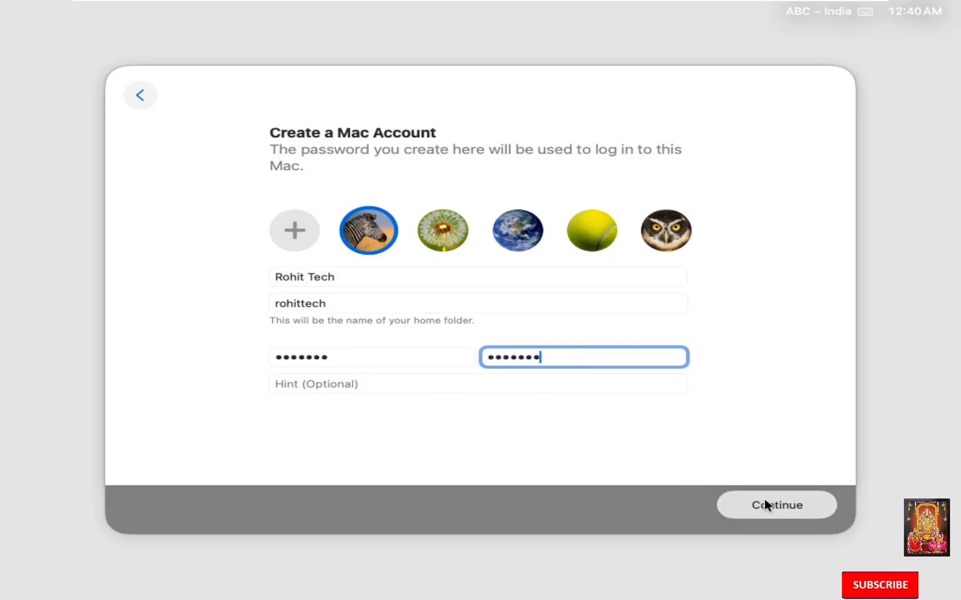
click(776, 505)
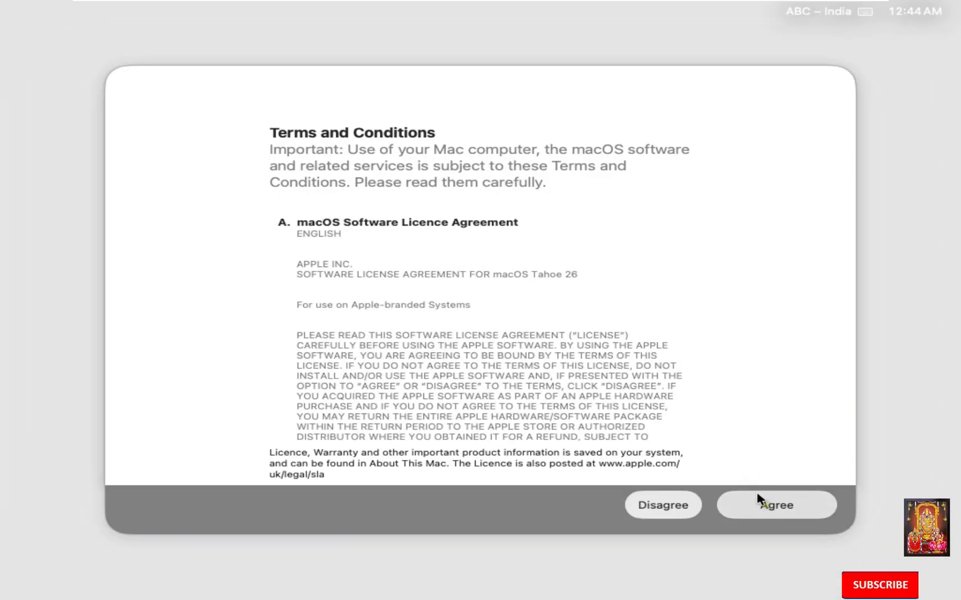
- Agree to the macOS Tahoe Software Licence Agreement and confirm in the prompt
click(776, 505)
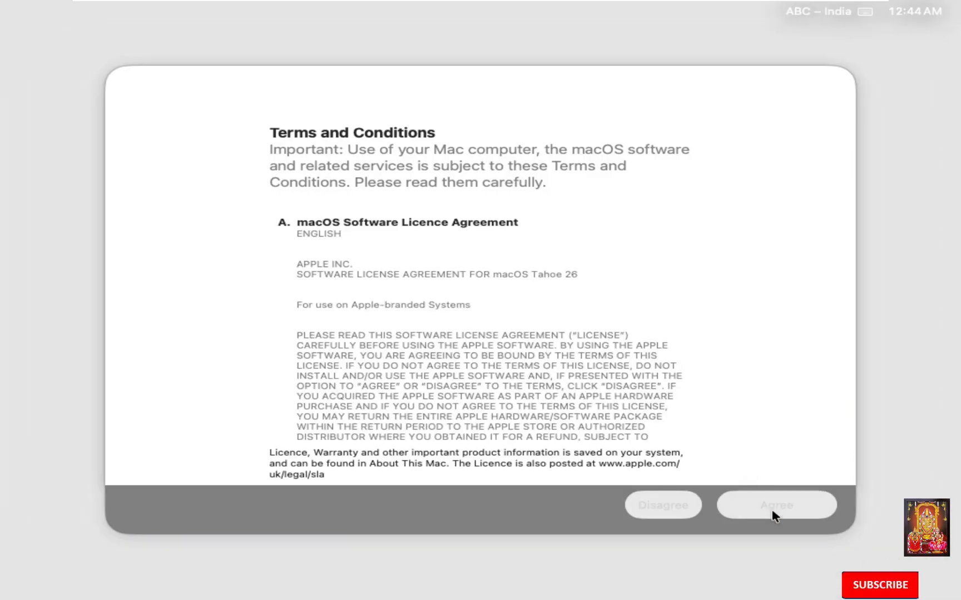
click(776, 505)
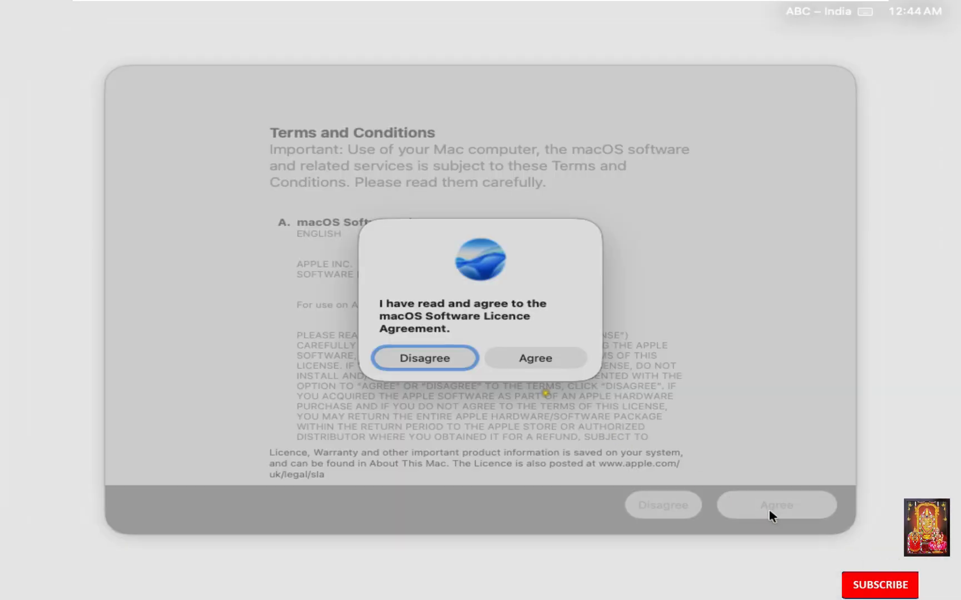
mouse_move(544, 346)
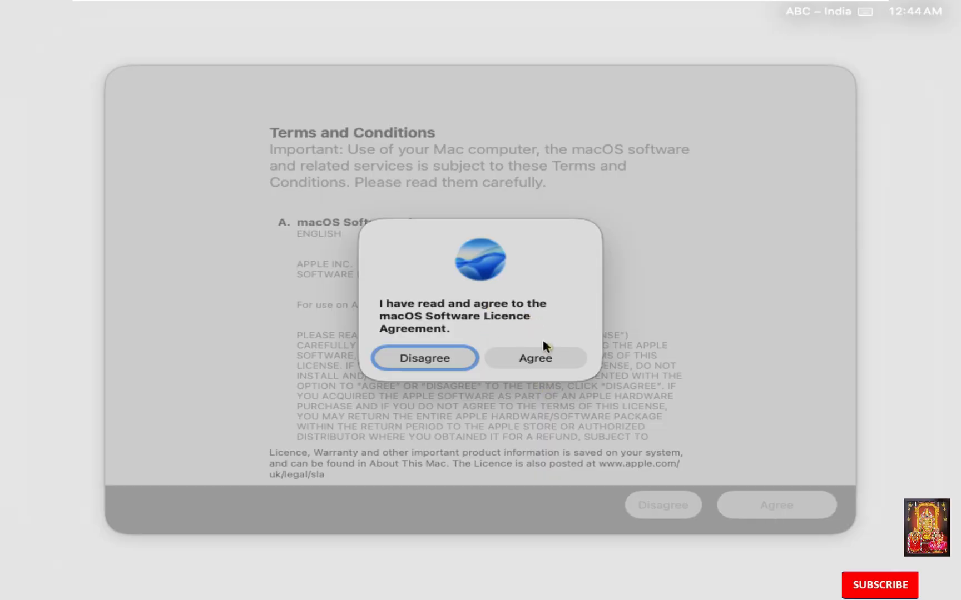
mouse_move(534, 361)
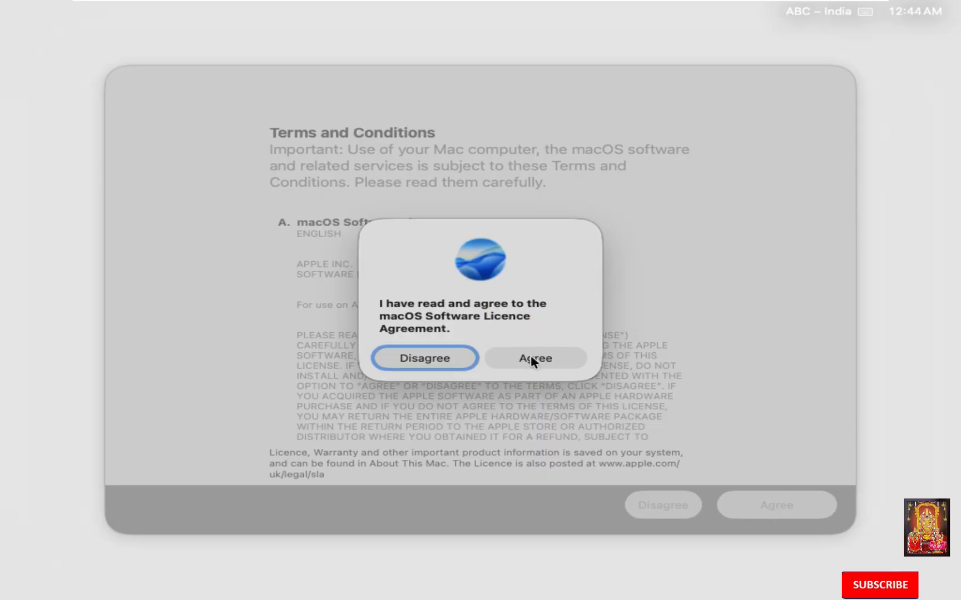
click(535, 358)
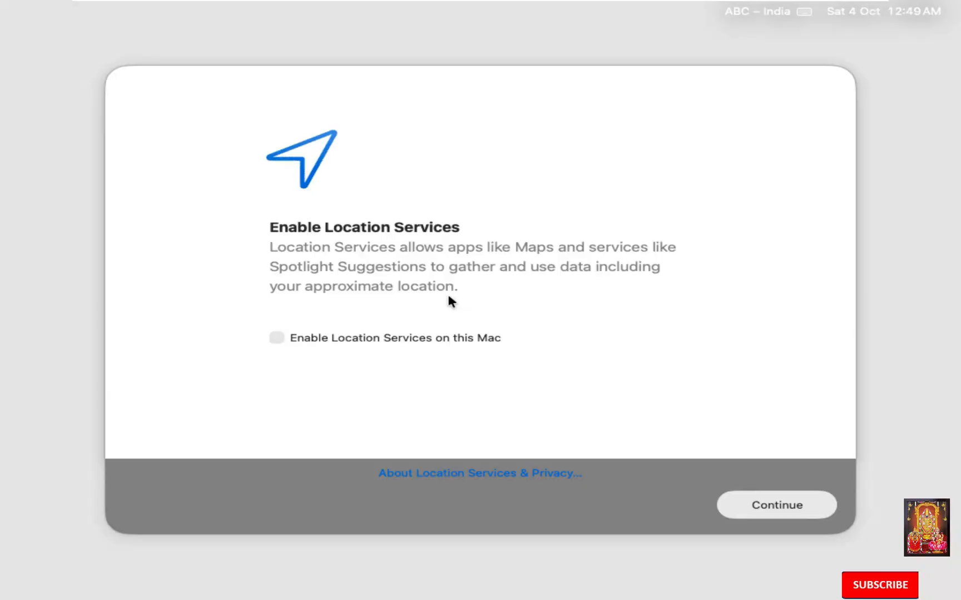
mouse_move(588, 399)
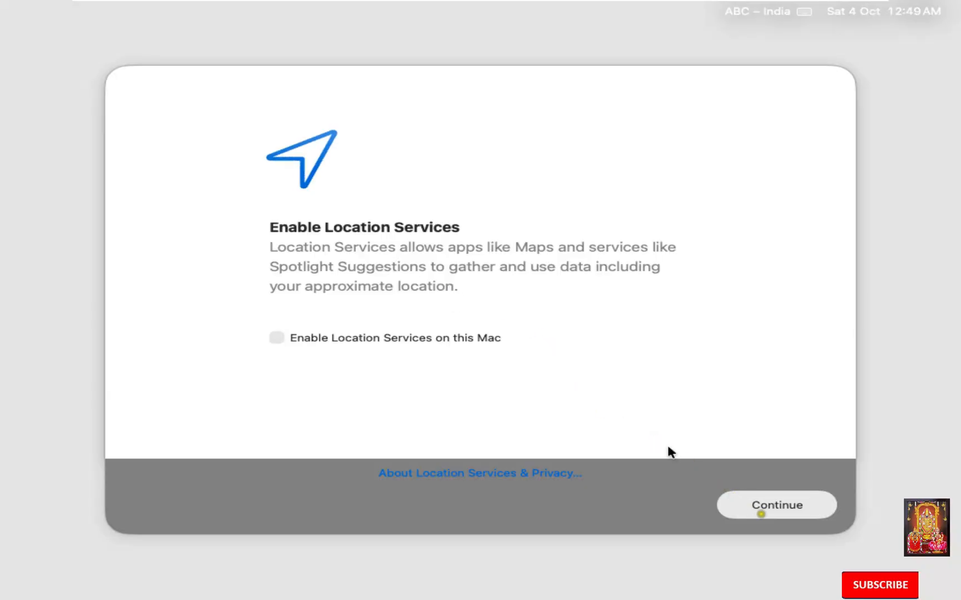
mouse_move(776, 505)
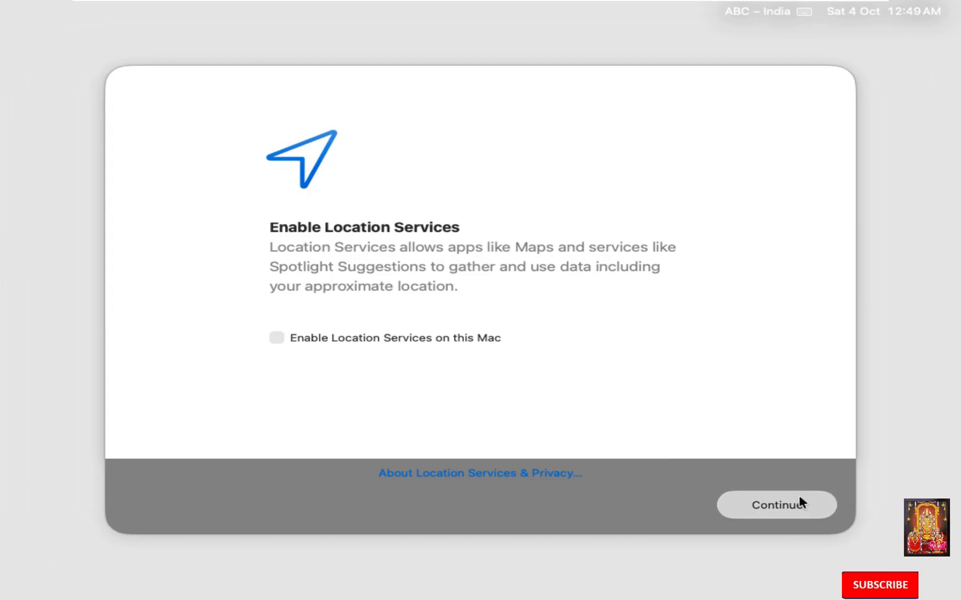
- Continue with Location Services disabled and confirm Don't Use
click(776, 505)
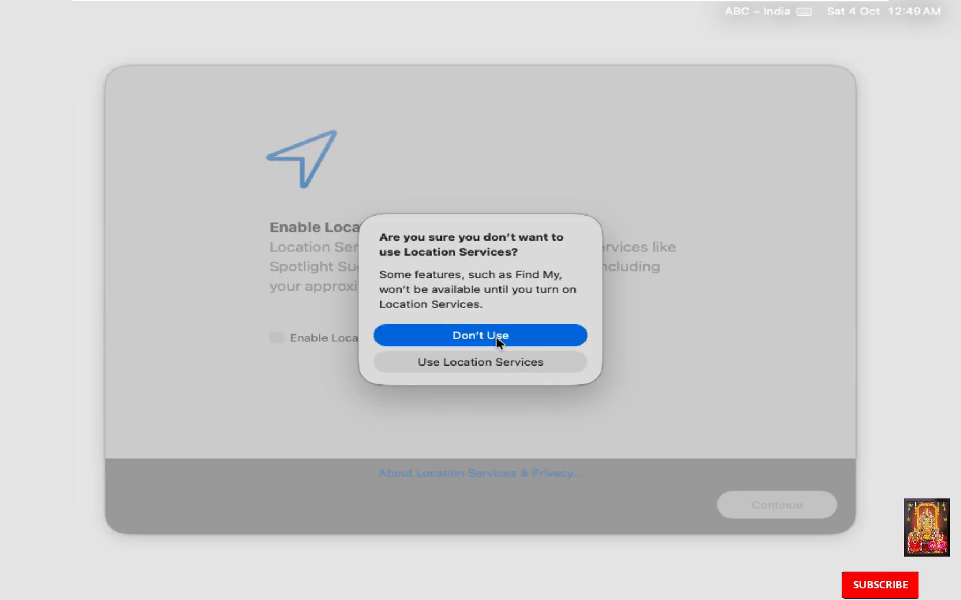
click(480, 336)
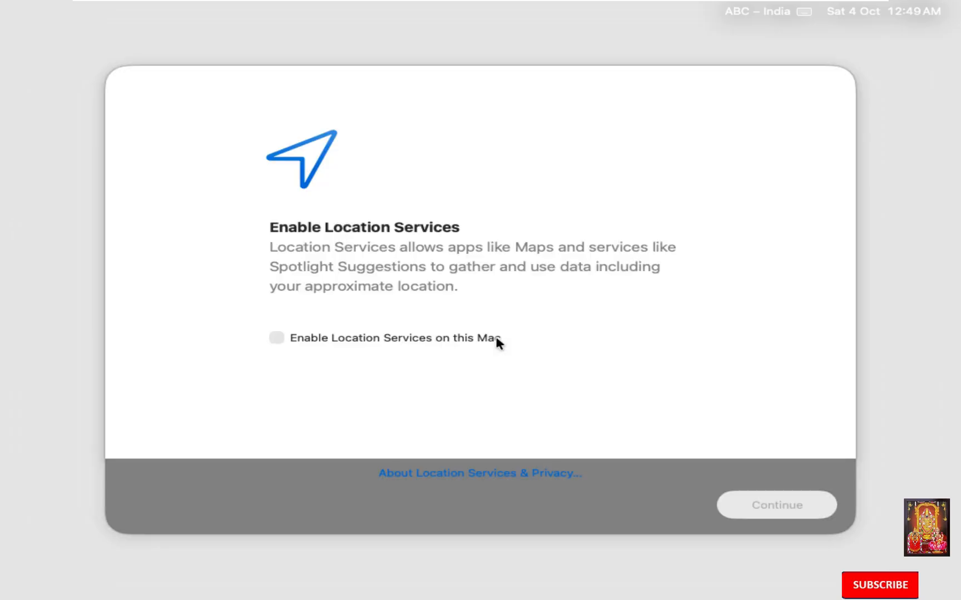
- Pick India on the world map for India Standard Time (Kanpur) and continue
click(776, 505)
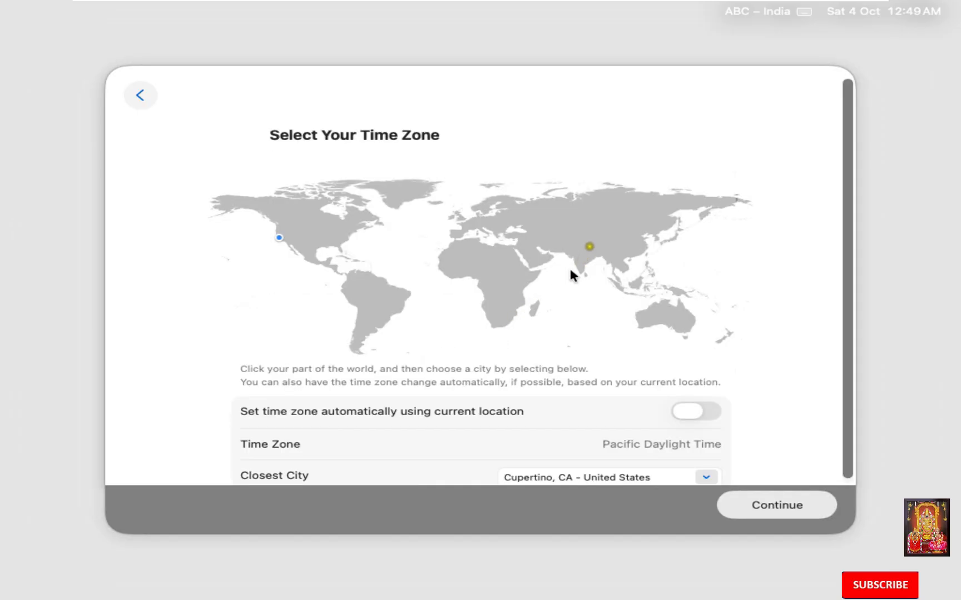
click(595, 229)
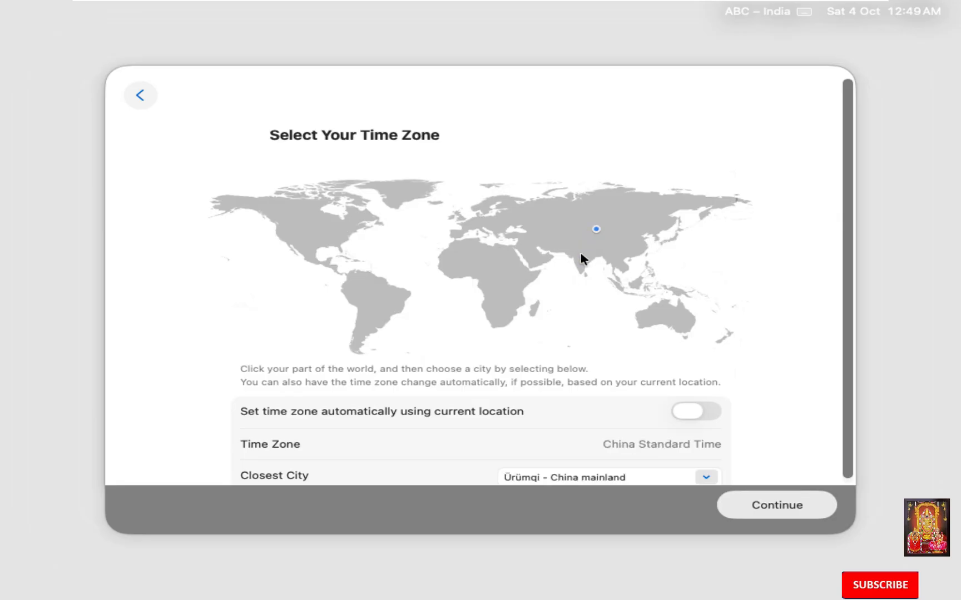
click(584, 252)
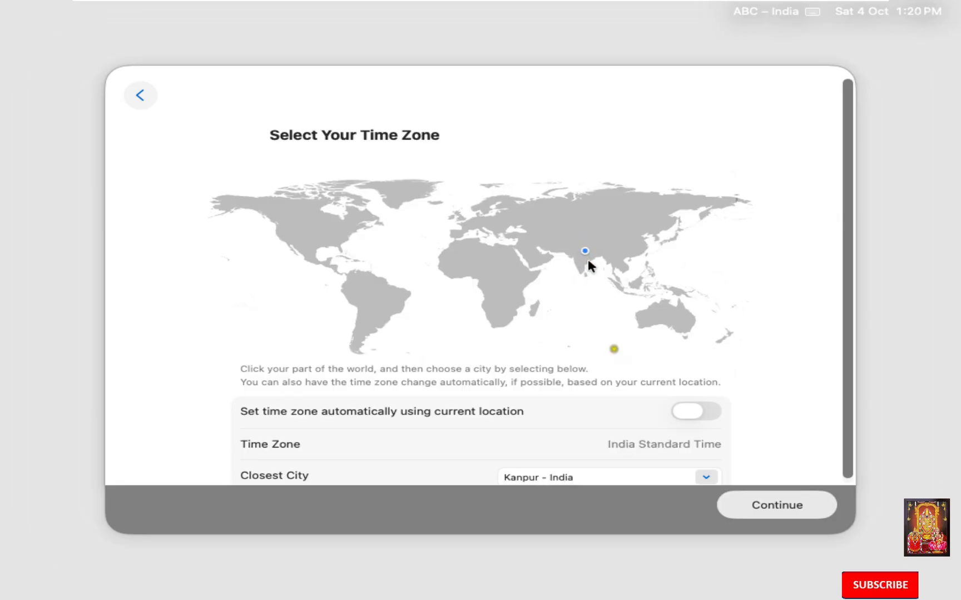
mouse_move(776, 505)
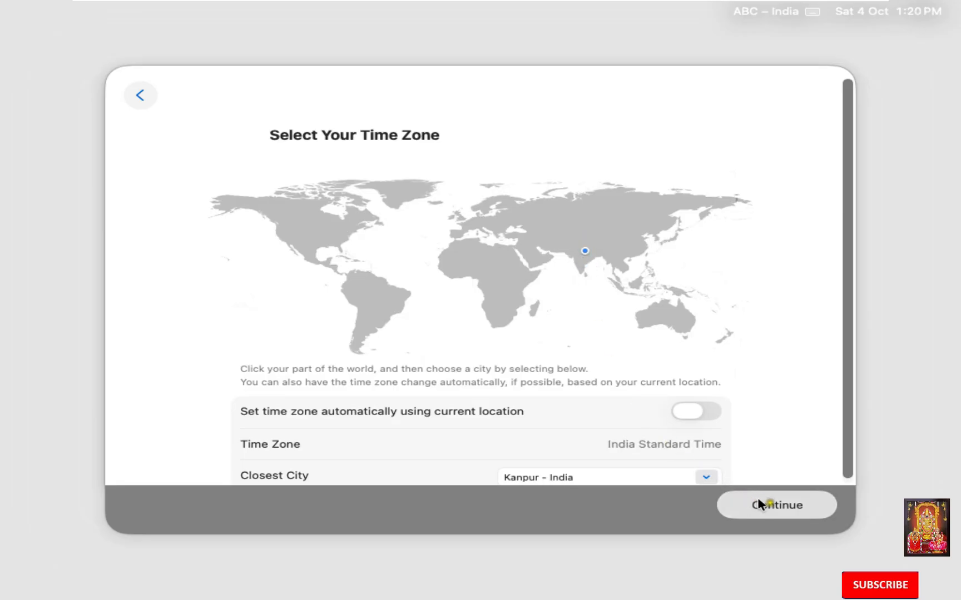
click(775, 505)
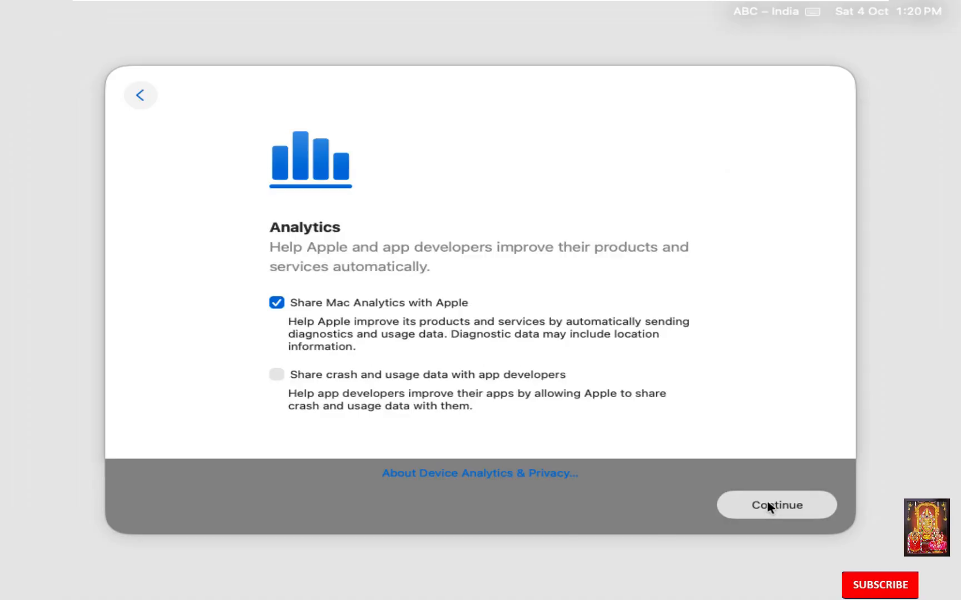
- Accept the Analytics choices and continue past Screen Time to the Apple loading screen
click(775, 504)
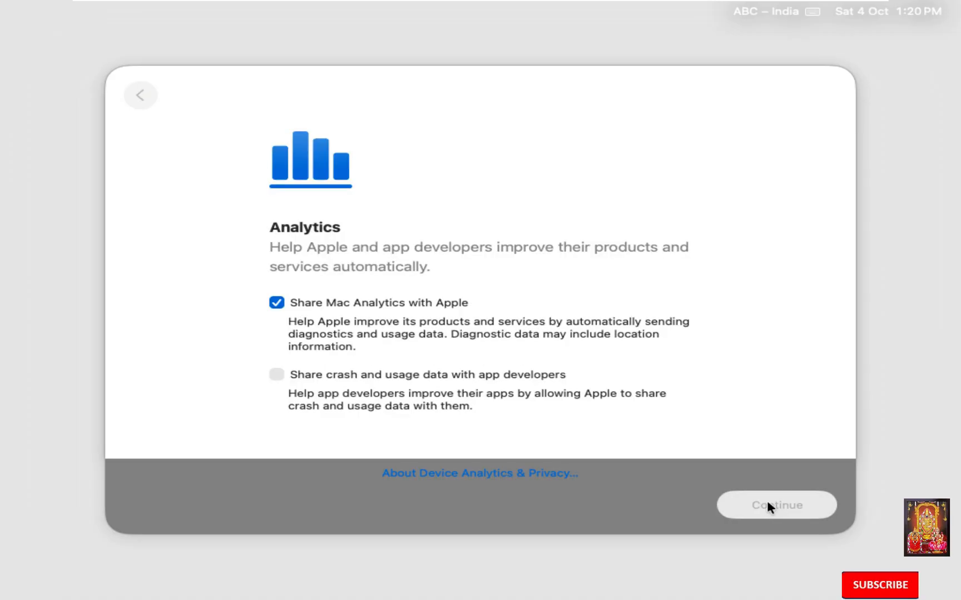
click(775, 505)
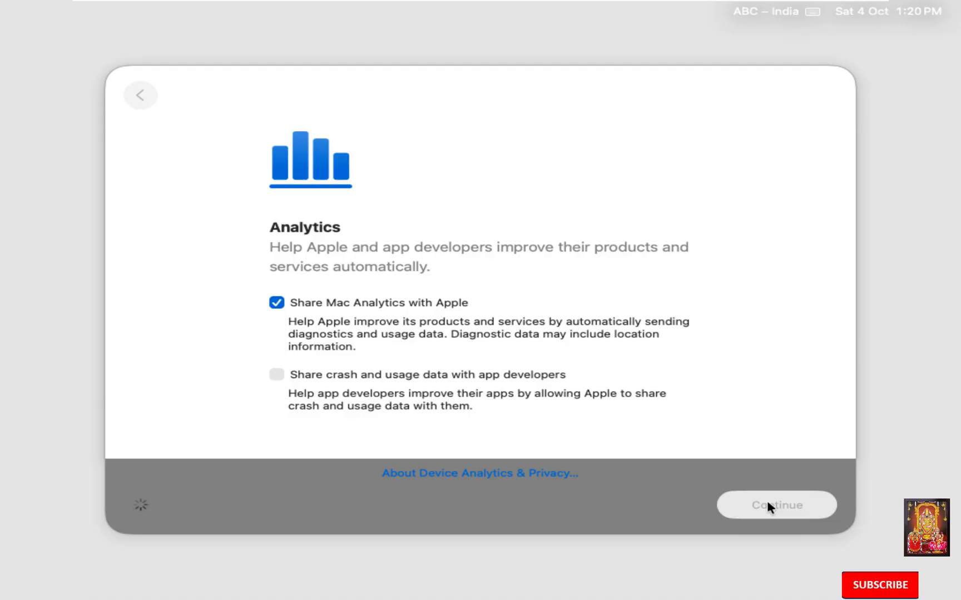
click(775, 505)
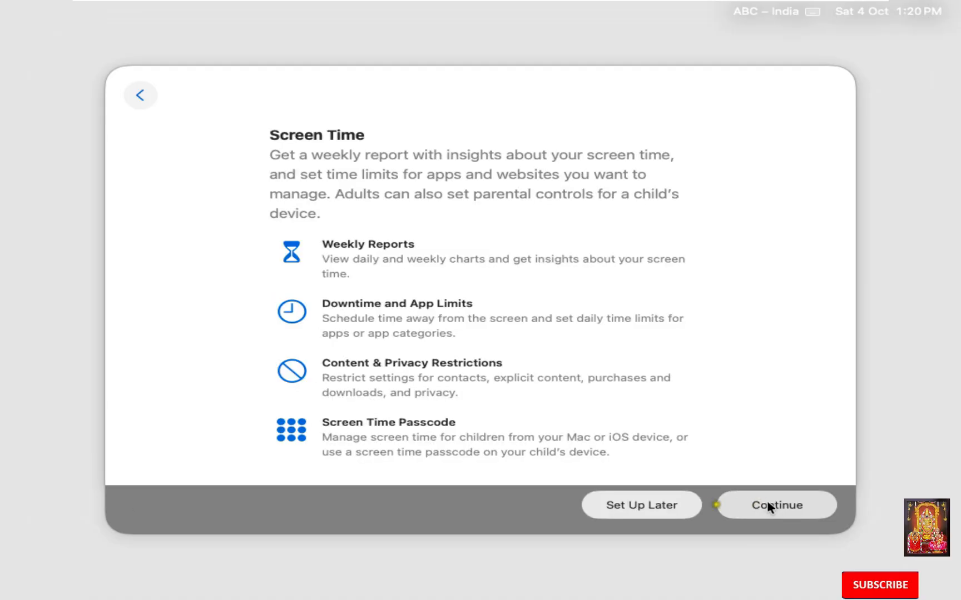
click(776, 505)
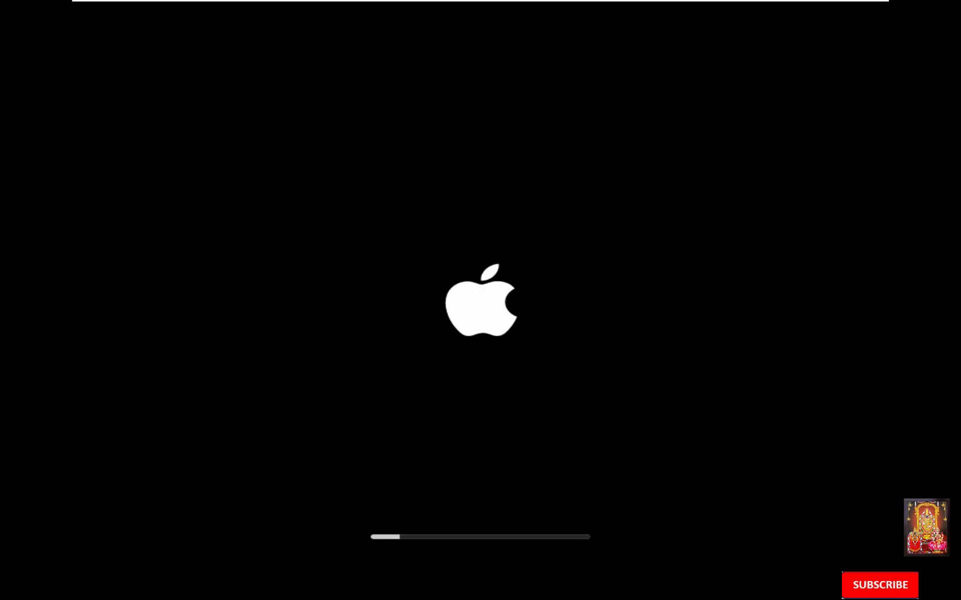